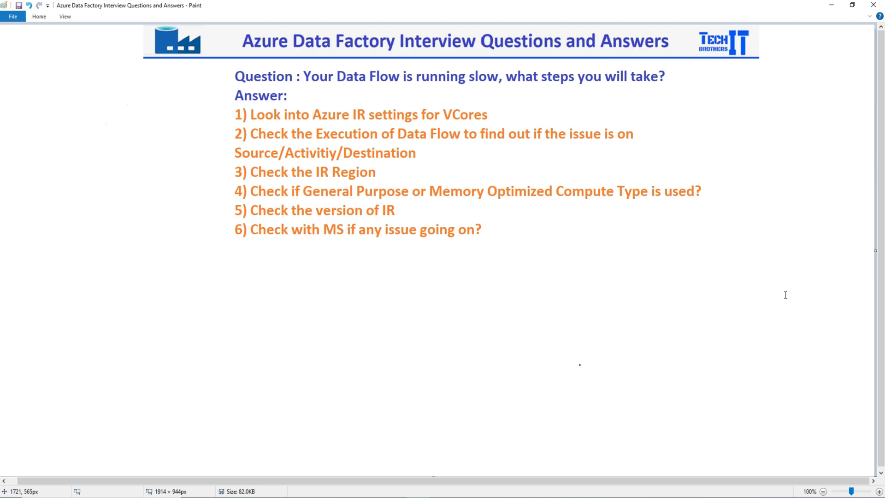
pyautogui.moveTo(484, 251)
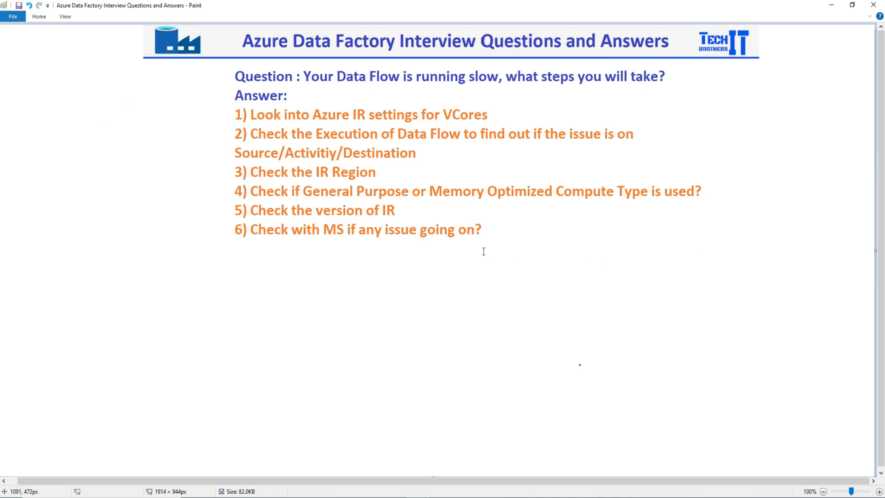
pyautogui.moveTo(339, 193)
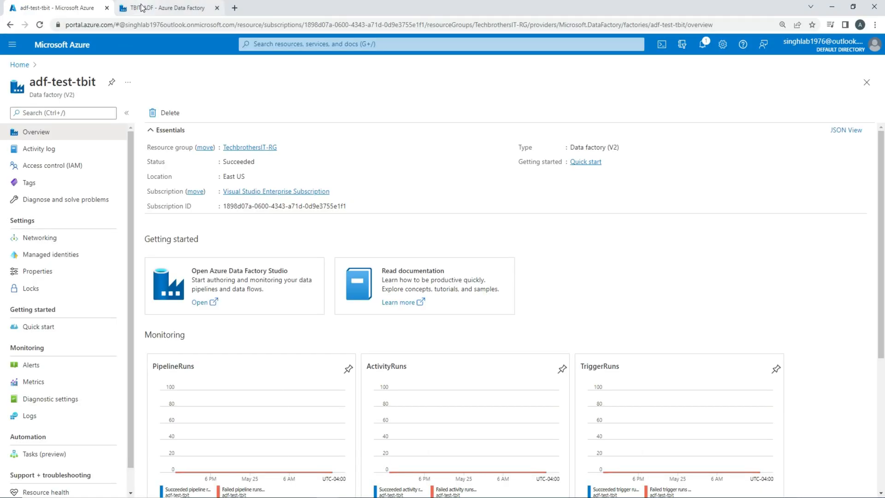
# Discard the leftover setup and begin a new Azure integration runtime, integrationRuntime1, in Auto Resolve.
pyautogui.click(152, 8)
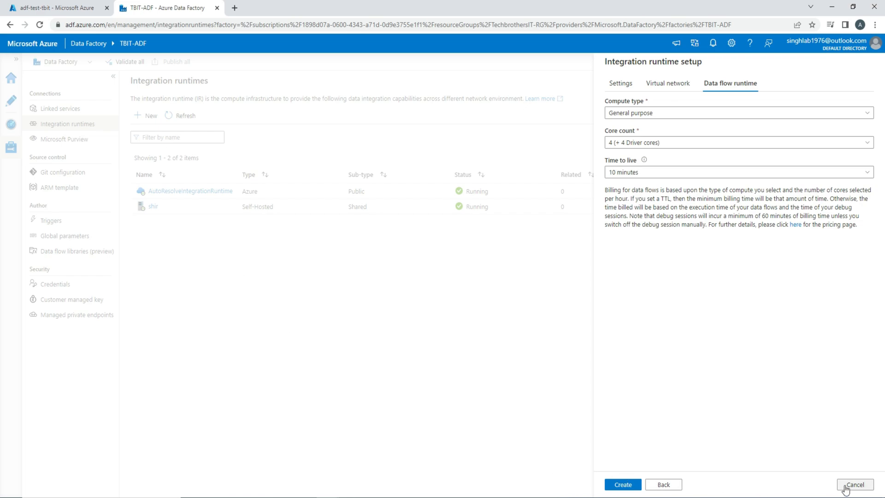
pyautogui.click(857, 484)
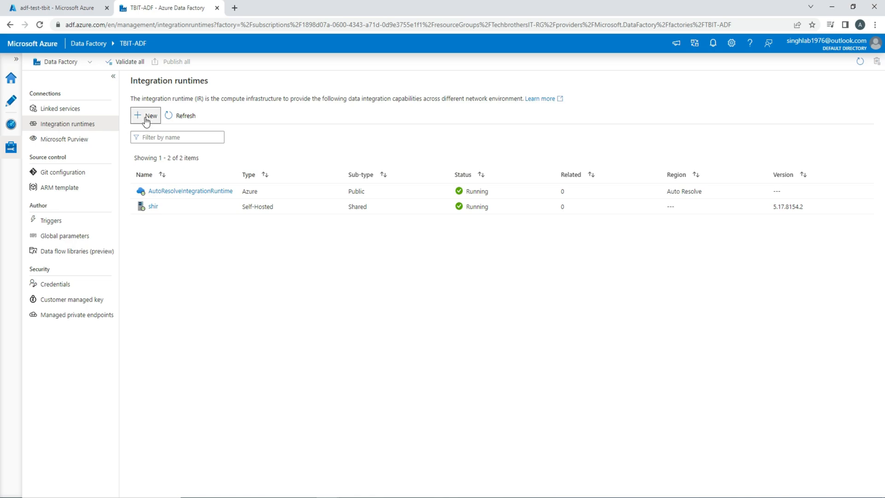
pyautogui.click(145, 115)
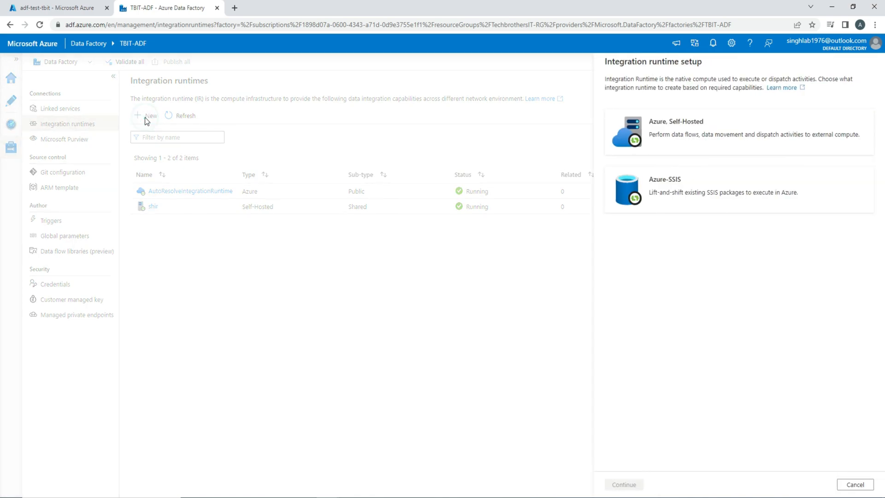
pyautogui.moveTo(147, 124)
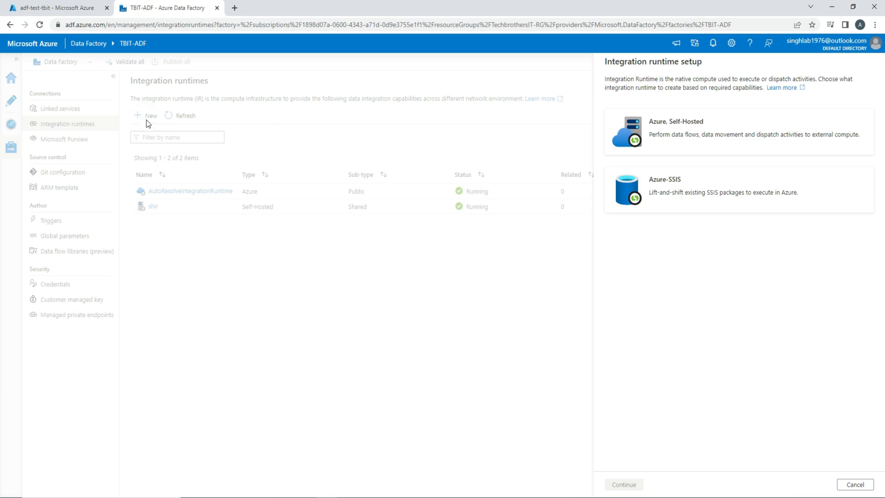
pyautogui.moveTo(183, 203)
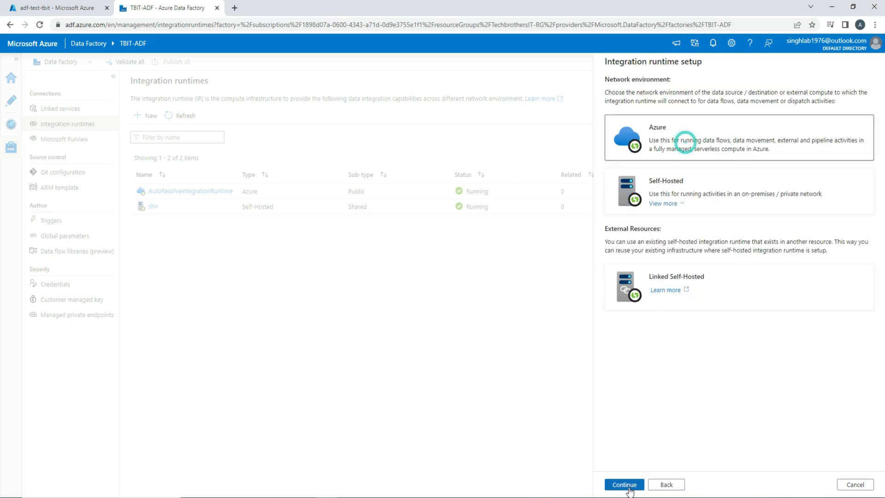
pyautogui.click(625, 484)
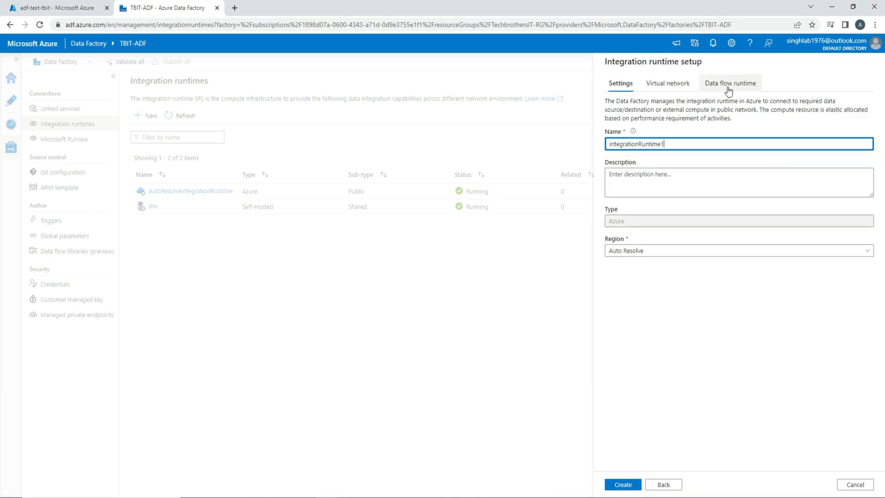
# Show the data flow runtime settings: General purpose compute, 4 cores, 10-minute TTL.
pyautogui.click(730, 83)
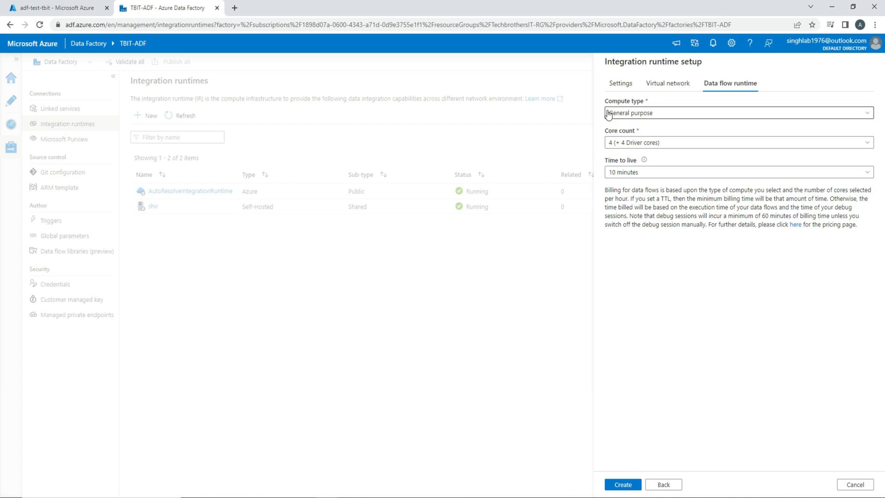
pyautogui.moveTo(631, 149)
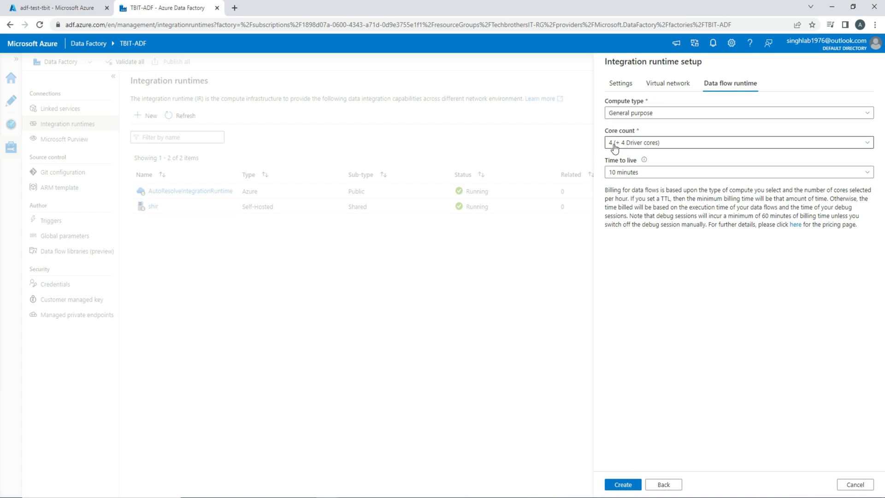
pyautogui.moveTo(634, 146)
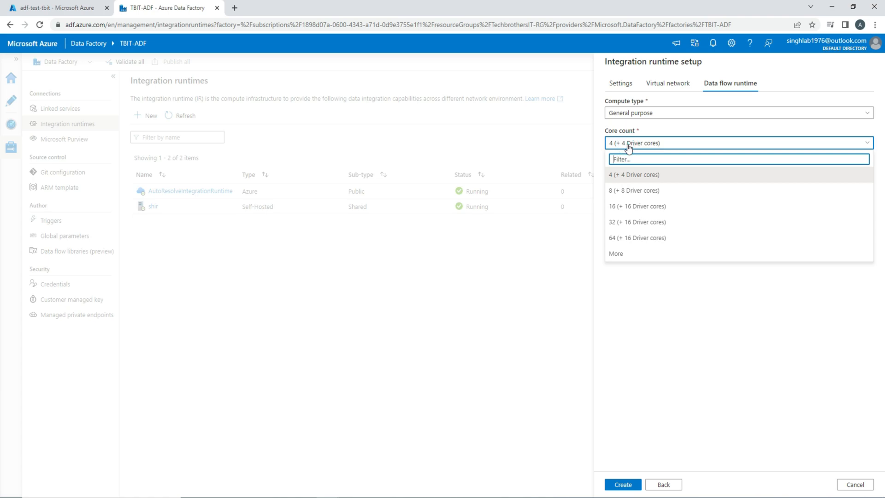
pyautogui.moveTo(628, 181)
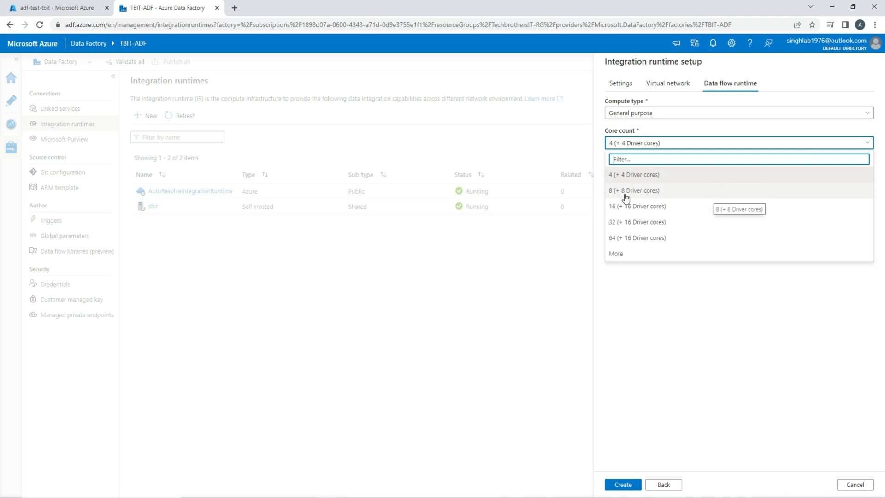
pyautogui.moveTo(619, 194)
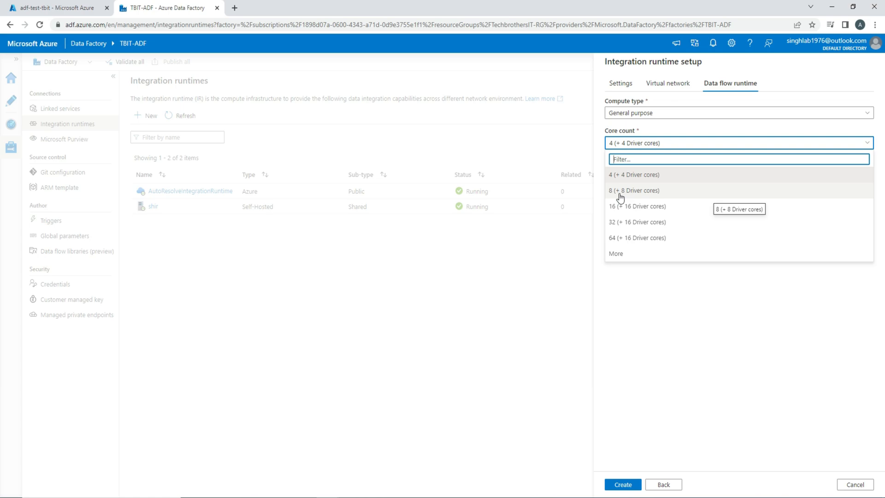
pyautogui.moveTo(628, 229)
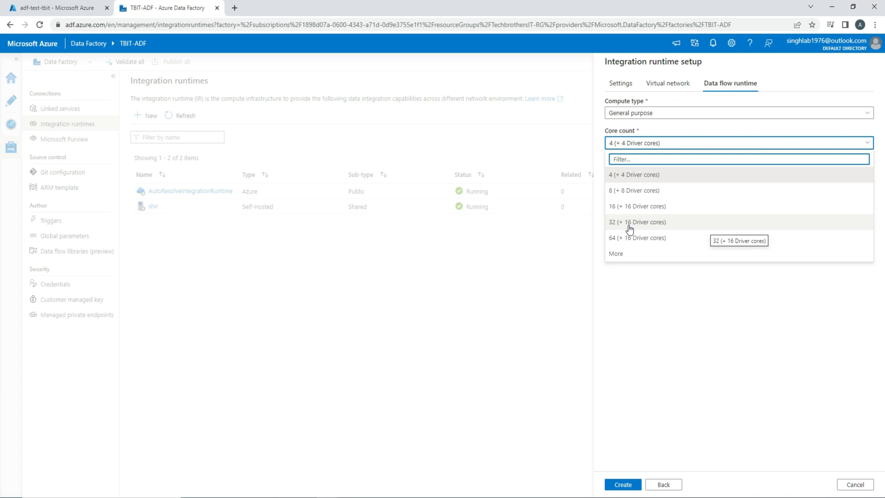
pyautogui.moveTo(629, 243)
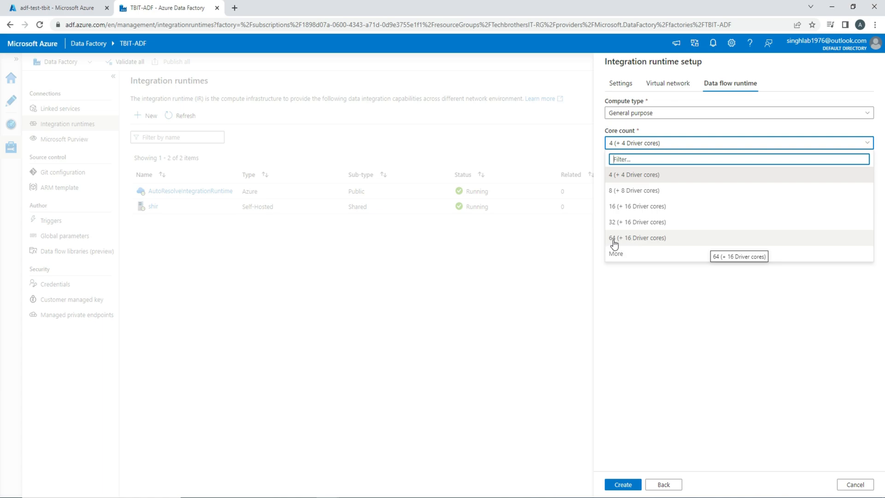
pyautogui.moveTo(614, 243)
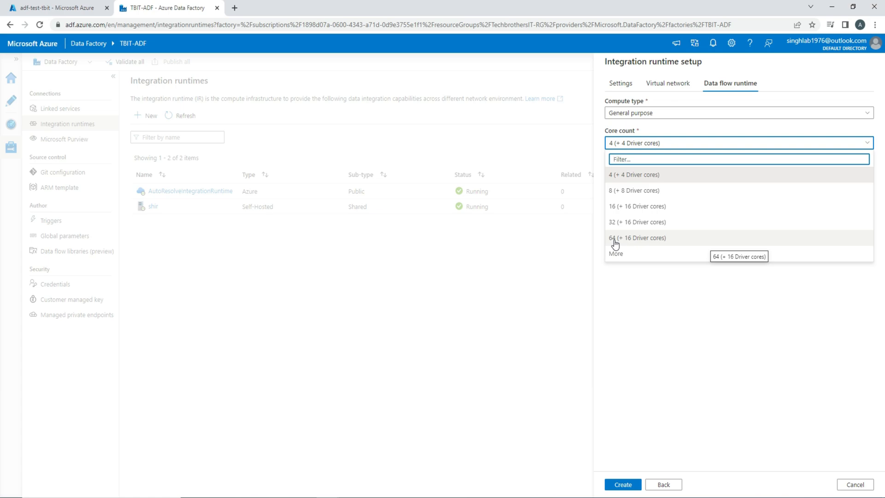
pyautogui.moveTo(619, 242)
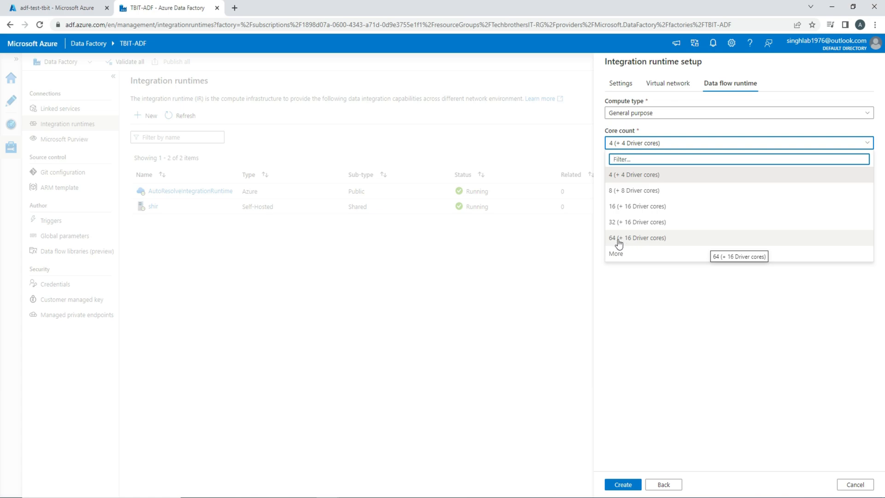
pyautogui.moveTo(626, 242)
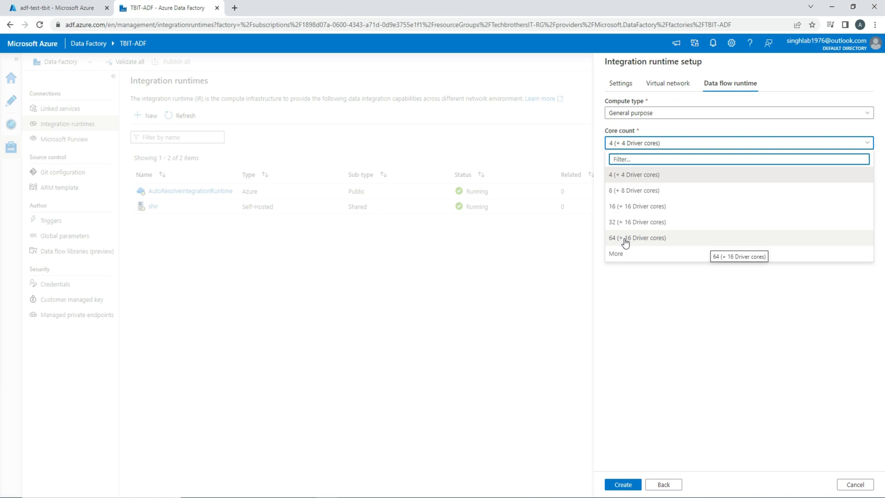
pyautogui.moveTo(621, 226)
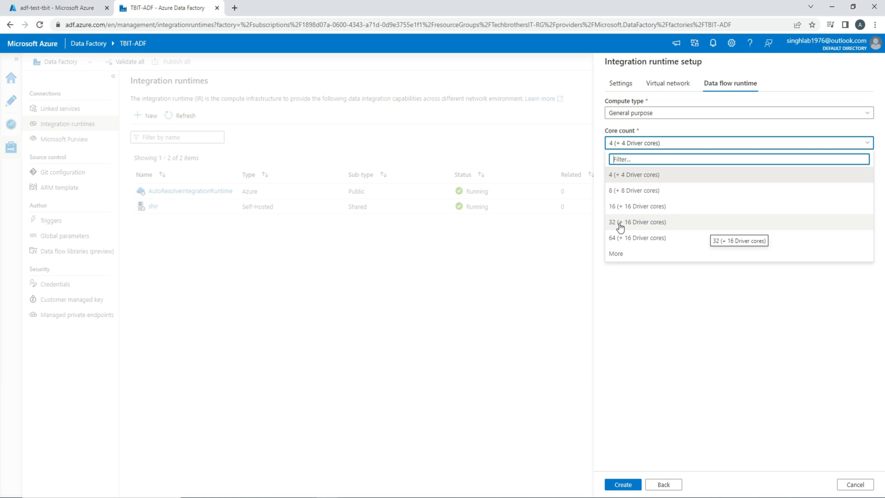
pyautogui.moveTo(624, 241)
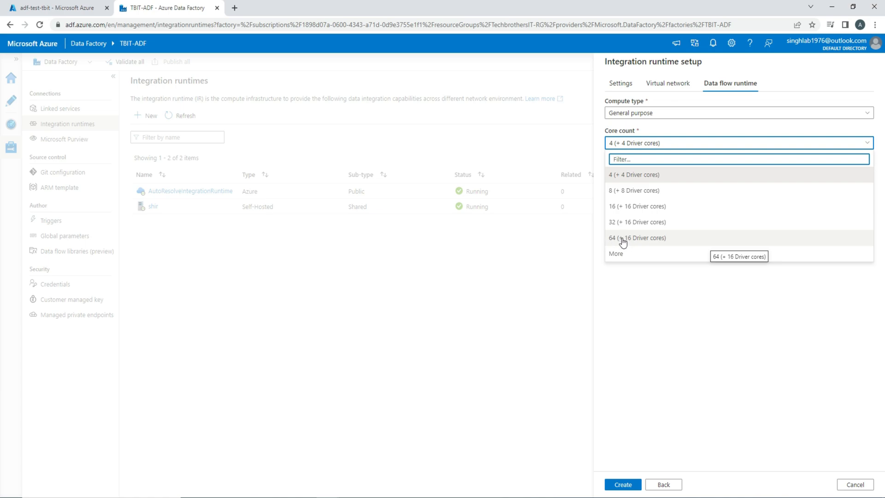
pyautogui.moveTo(619, 241)
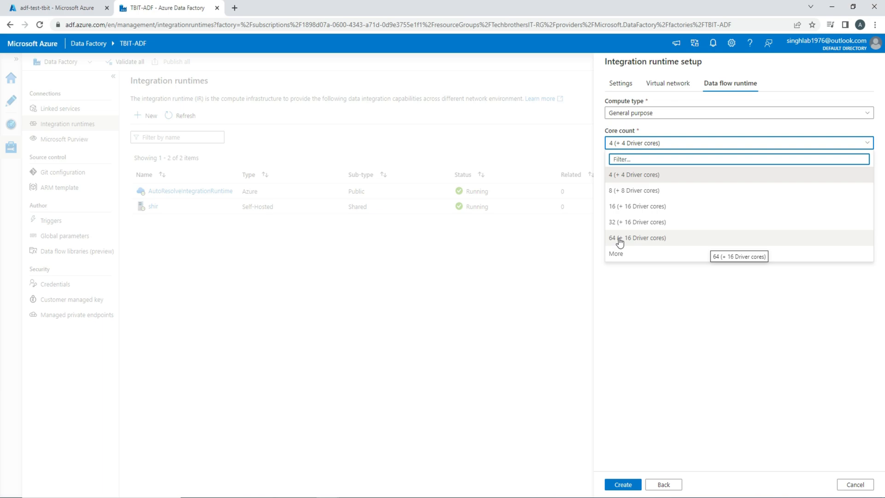
pyautogui.moveTo(626, 227)
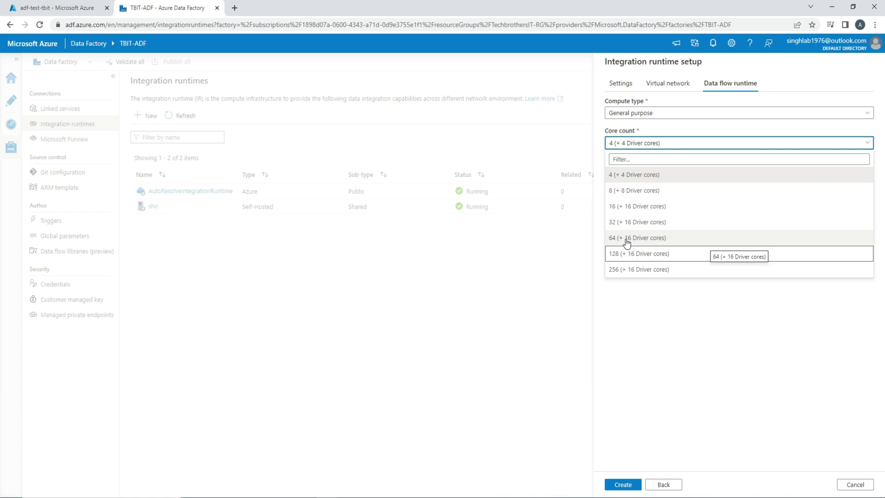
pyautogui.moveTo(626, 259)
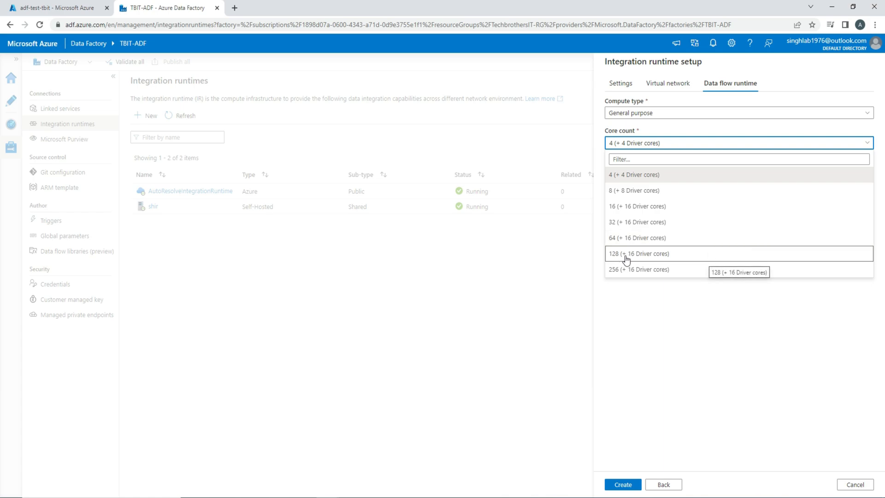
pyautogui.moveTo(630, 264)
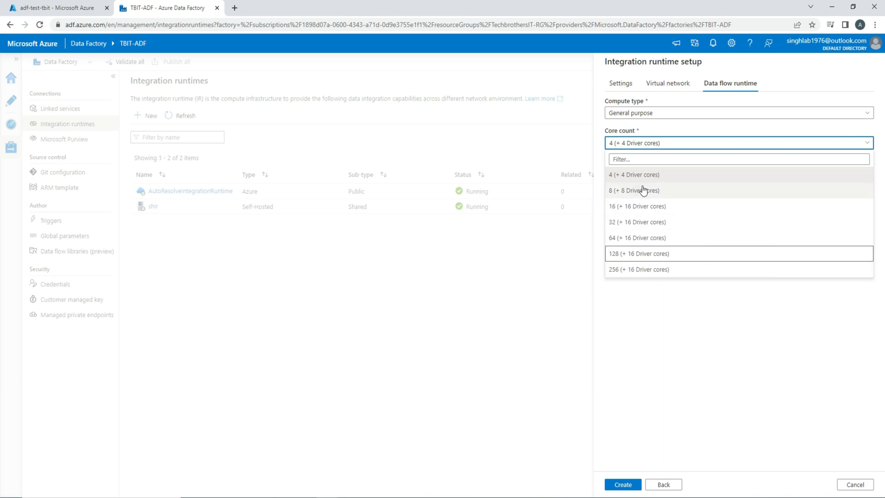
pyautogui.moveTo(631, 204)
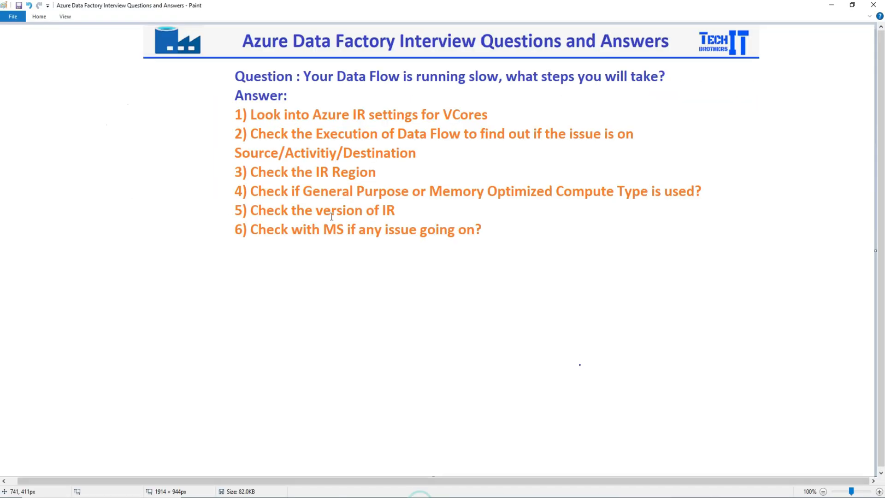
pyautogui.moveTo(349, 133)
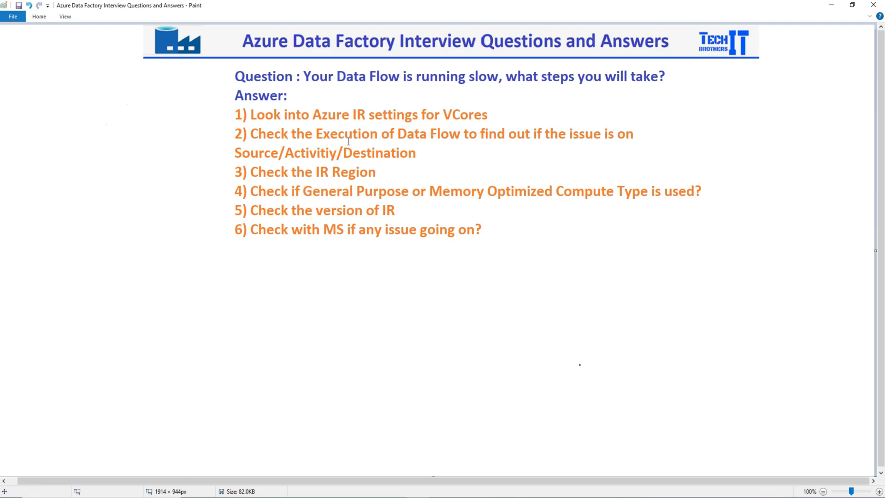
pyautogui.moveTo(372, 153)
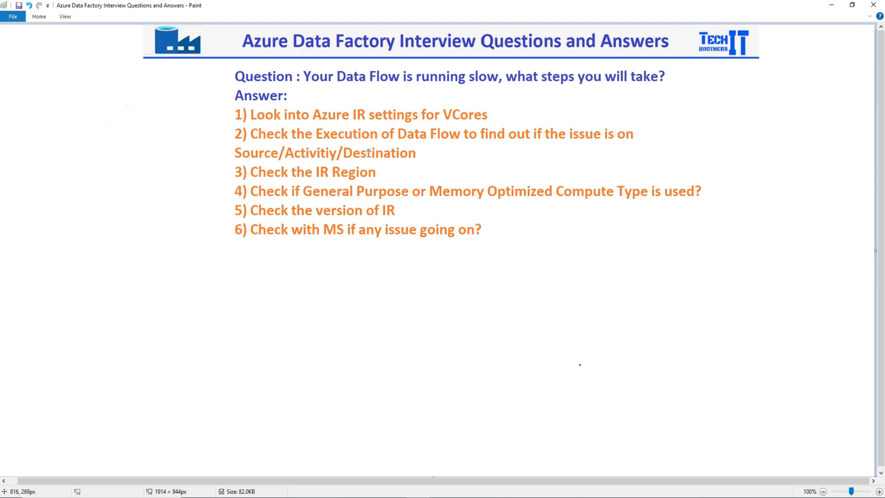
pyautogui.moveTo(376, 151)
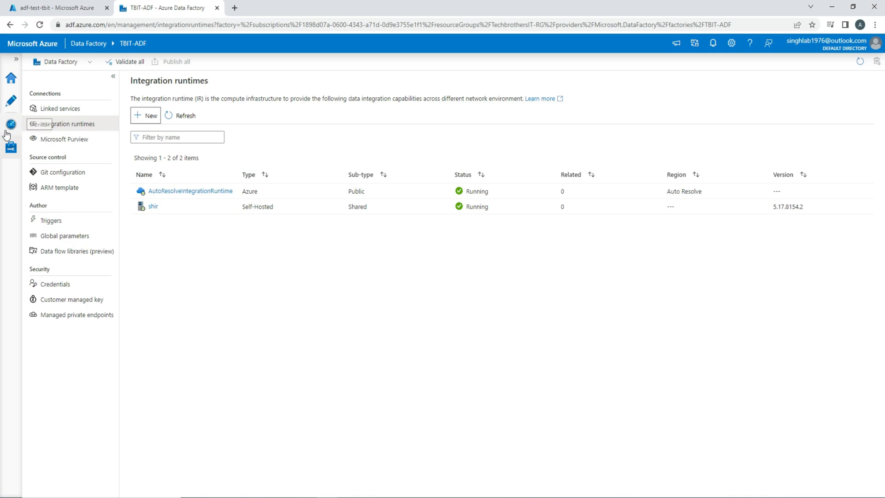
# Leave the pipeline runs monitor and author pl_EventTest, which holds a single Wait1 activity.
pyautogui.click(9, 124)
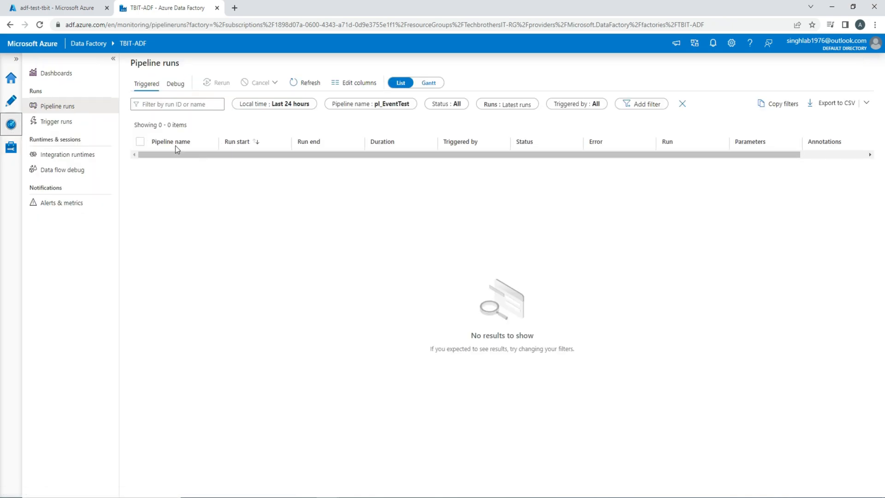
pyautogui.moveTo(183, 171)
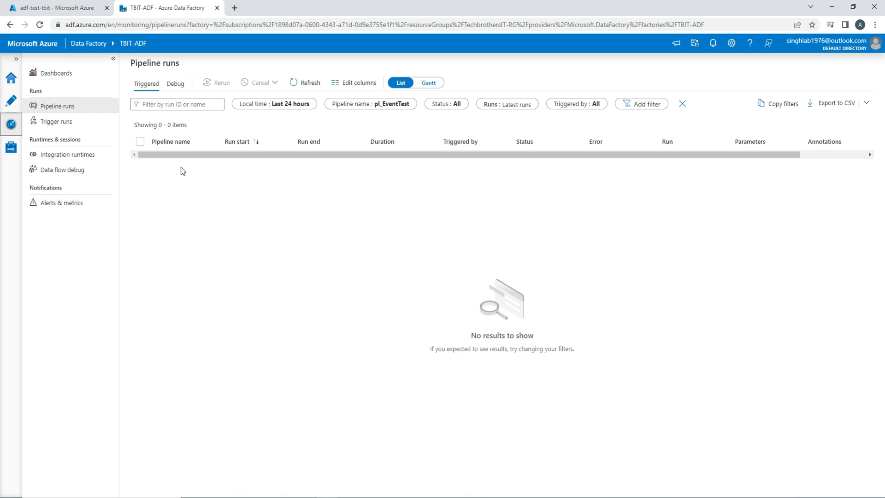
pyautogui.moveTo(389, 322)
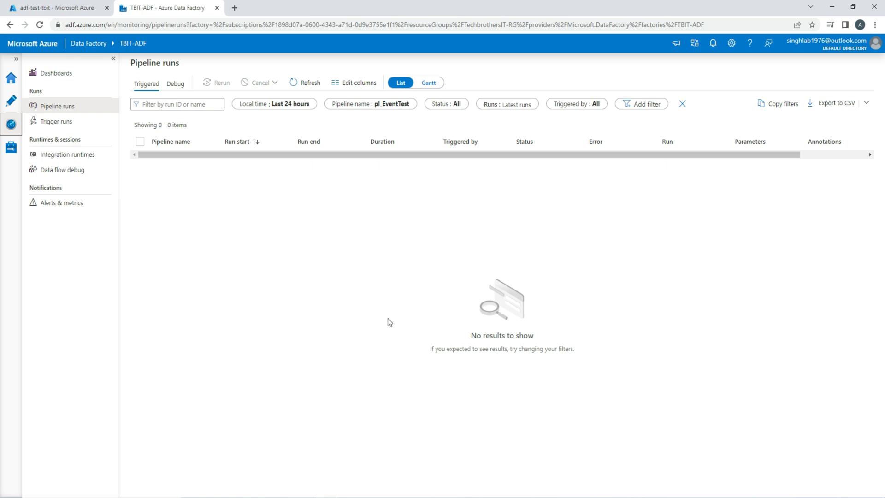
pyautogui.moveTo(406, 495)
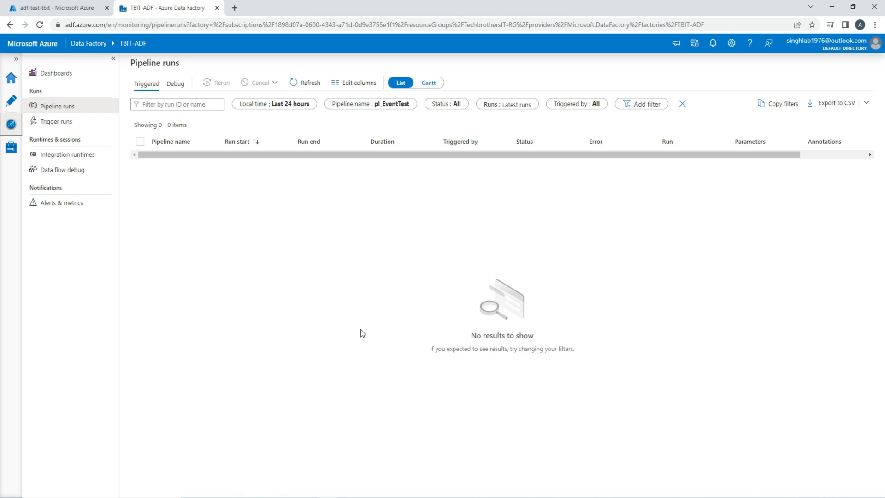
pyautogui.moveTo(258, 256)
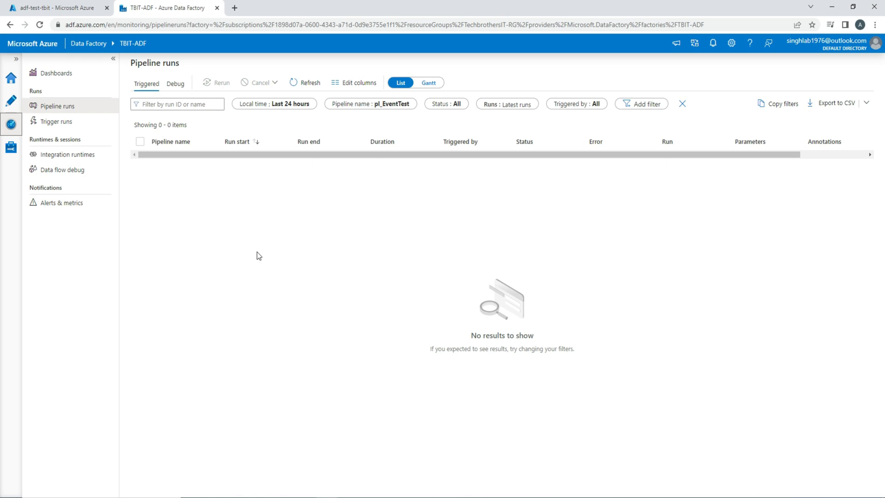
pyautogui.moveTo(252, 263)
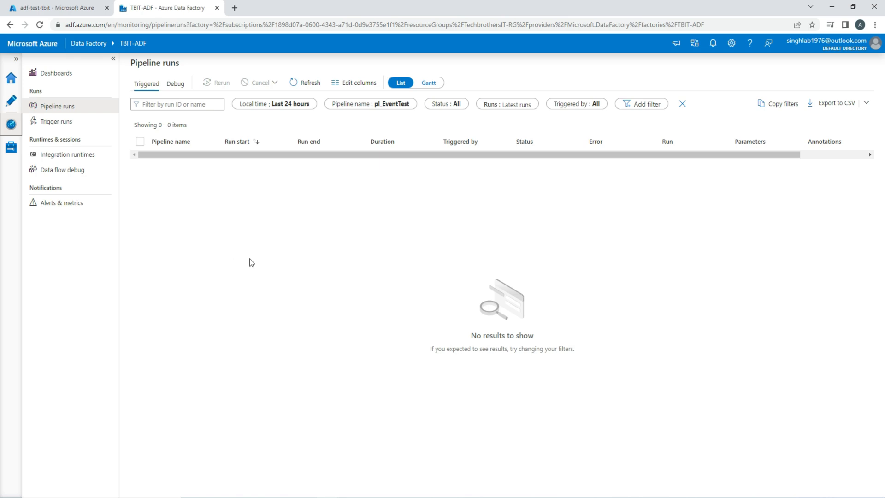
pyautogui.moveTo(258, 283)
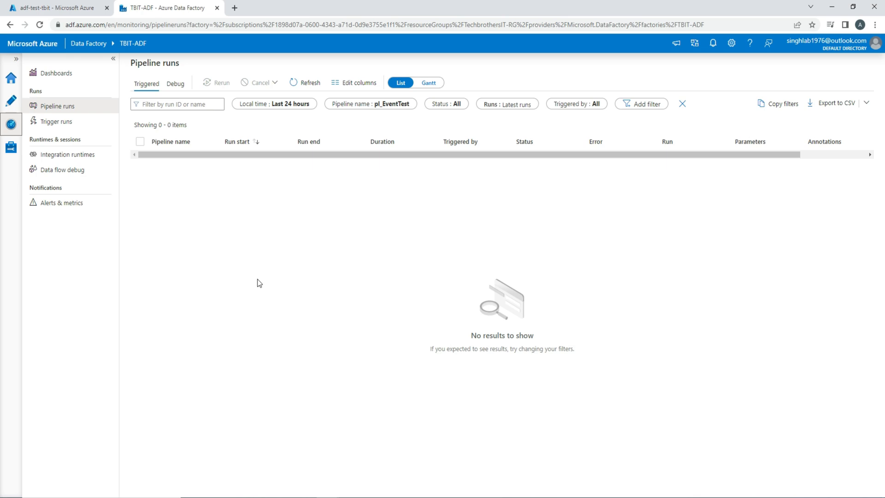
pyautogui.moveTo(334, 306)
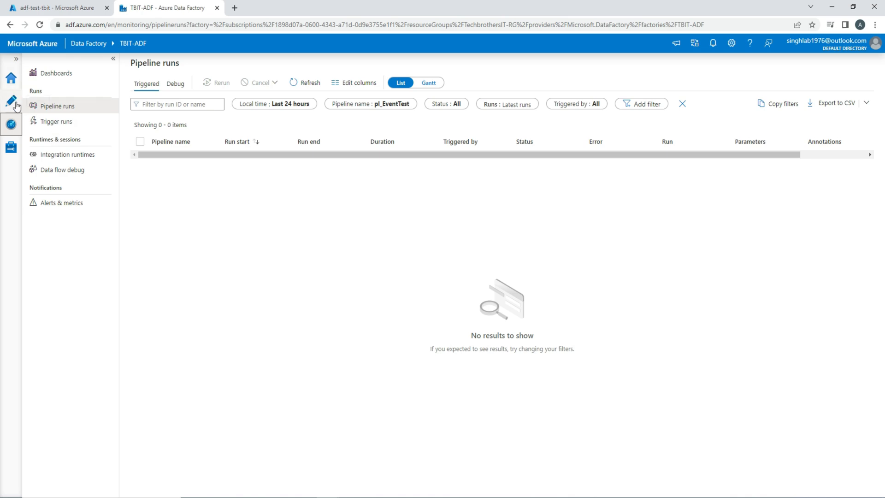
pyautogui.click(10, 97)
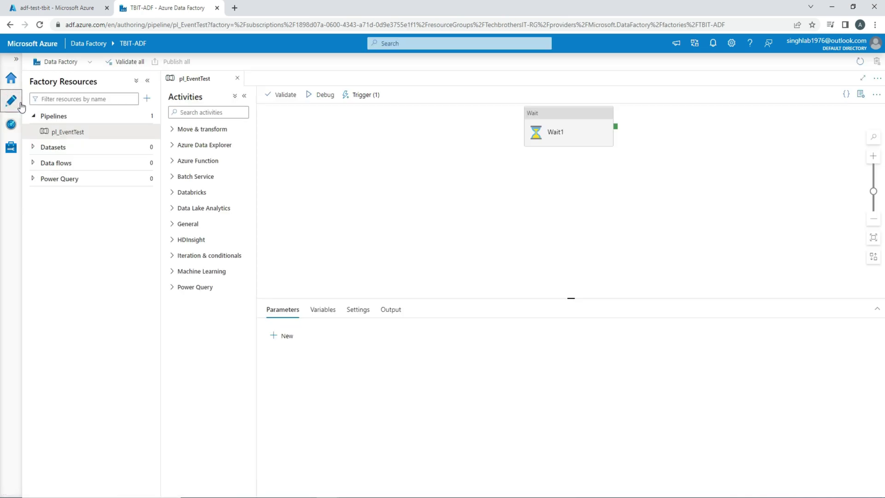
# Review AutoResolveIntegrationRuntime's data flow settings (General purpose, 4 cores, 0-minute TTL), then close it.
pyautogui.click(11, 148)
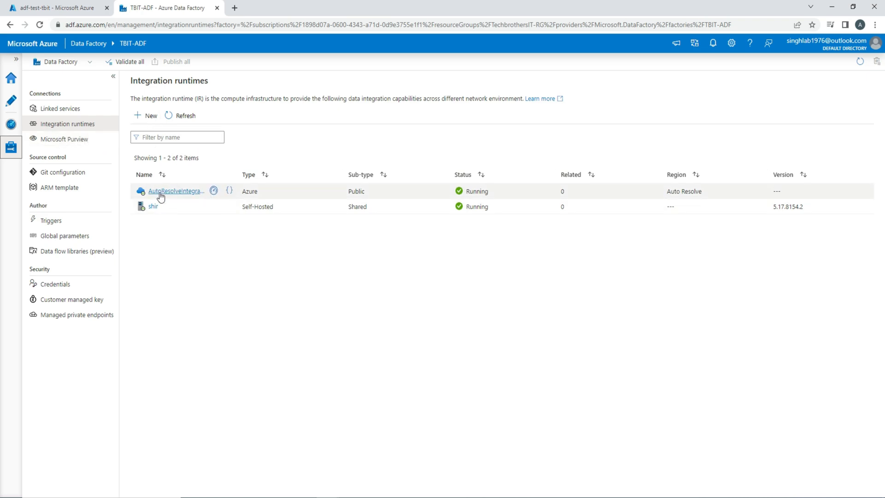
pyautogui.click(173, 190)
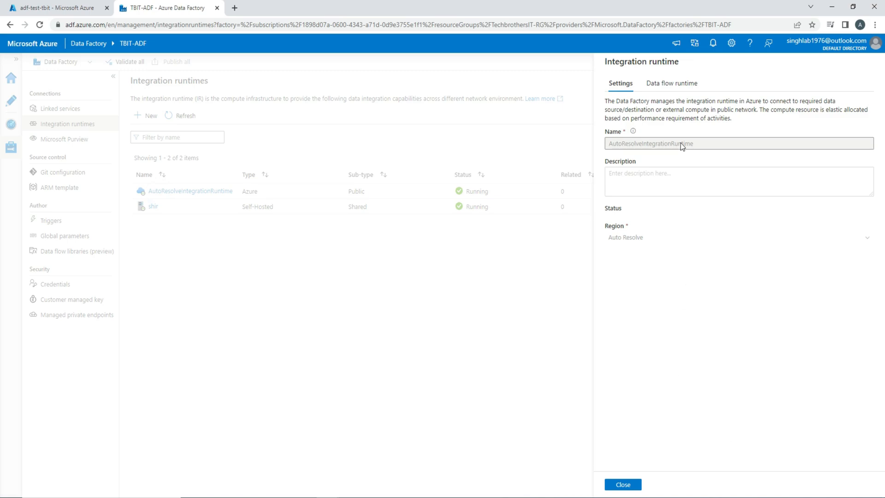
pyautogui.click(672, 83)
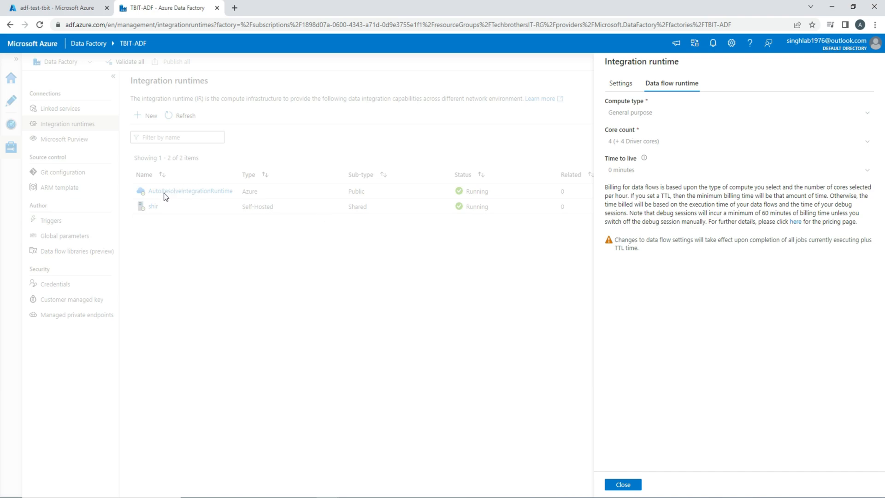
pyautogui.moveTo(240, 193)
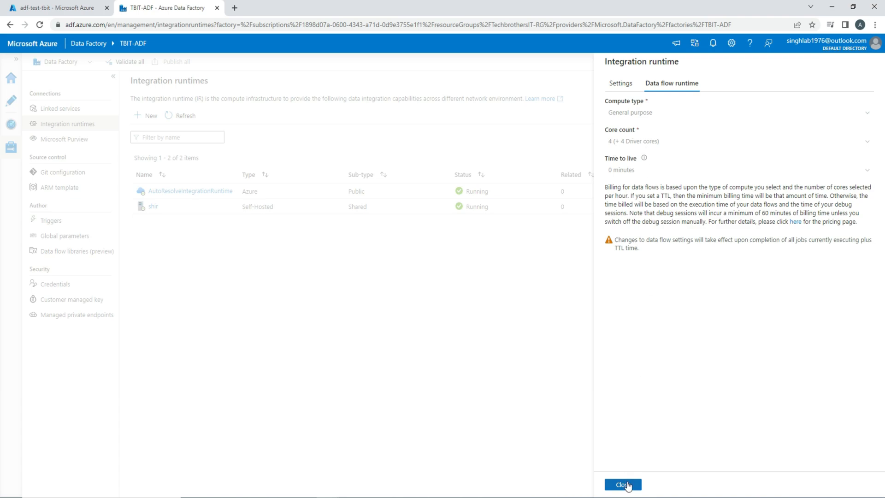
pyautogui.click(623, 497)
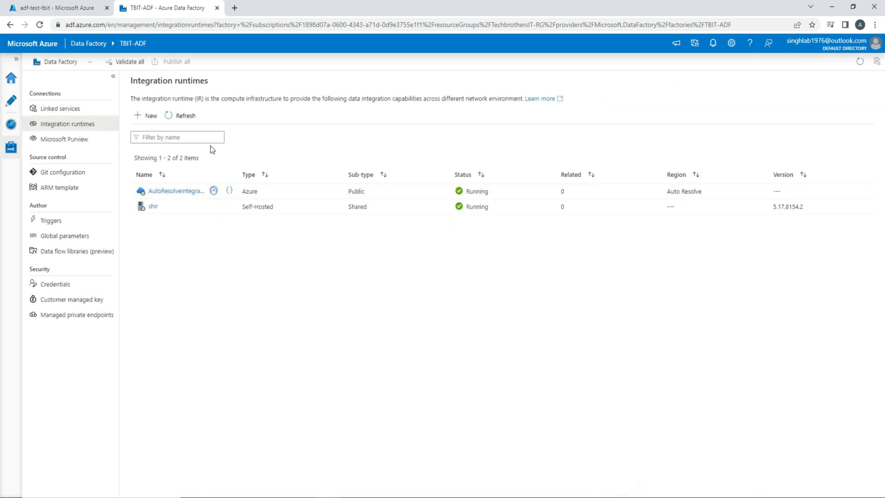
pyautogui.click(177, 138)
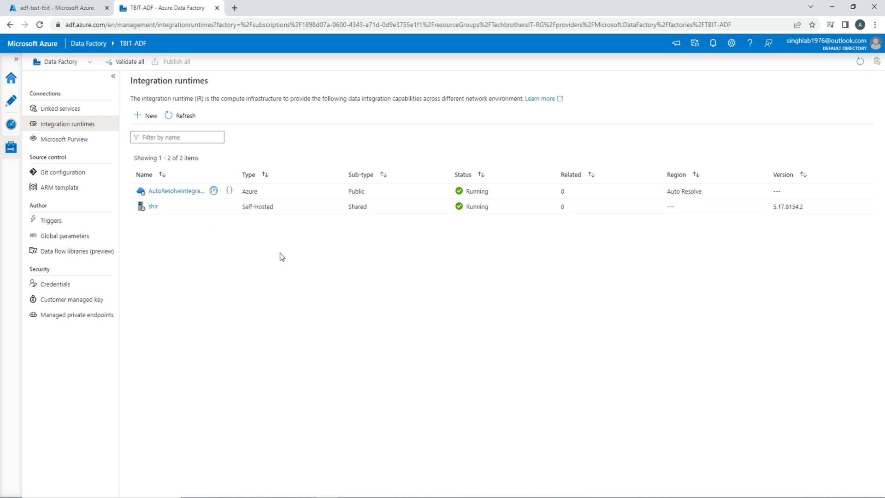
pyautogui.moveTo(289, 268)
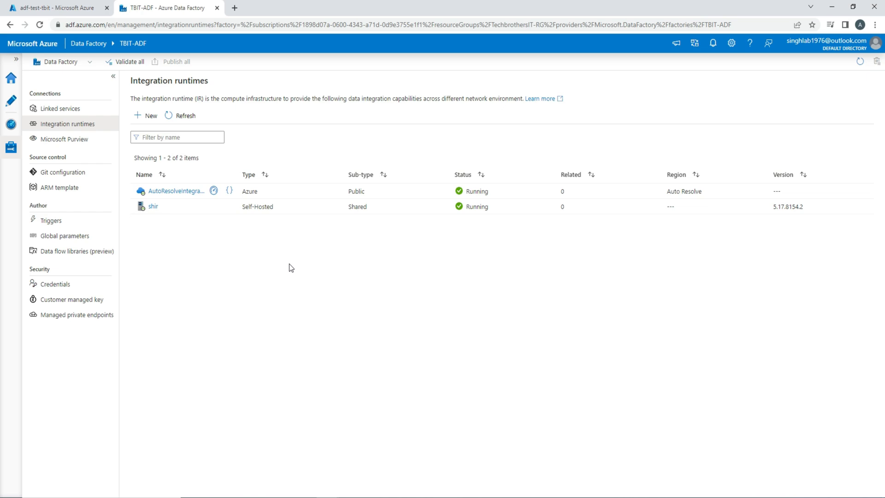
pyautogui.moveTo(288, 263)
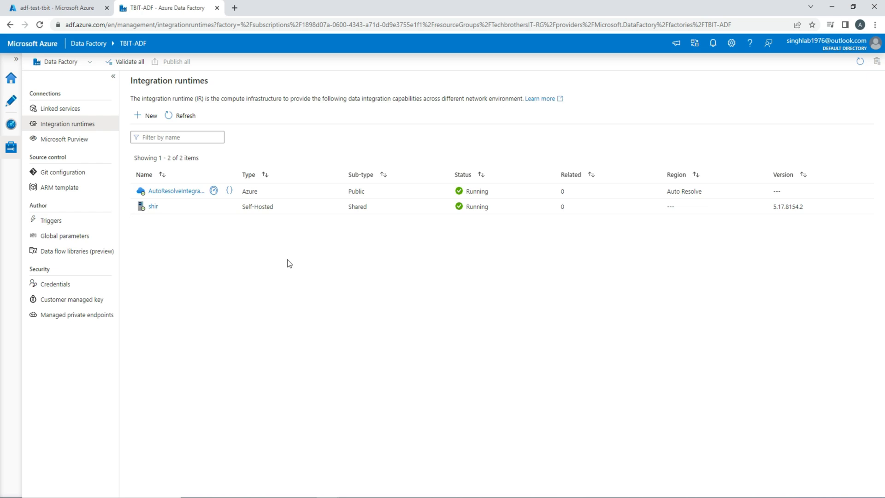
pyautogui.moveTo(285, 260)
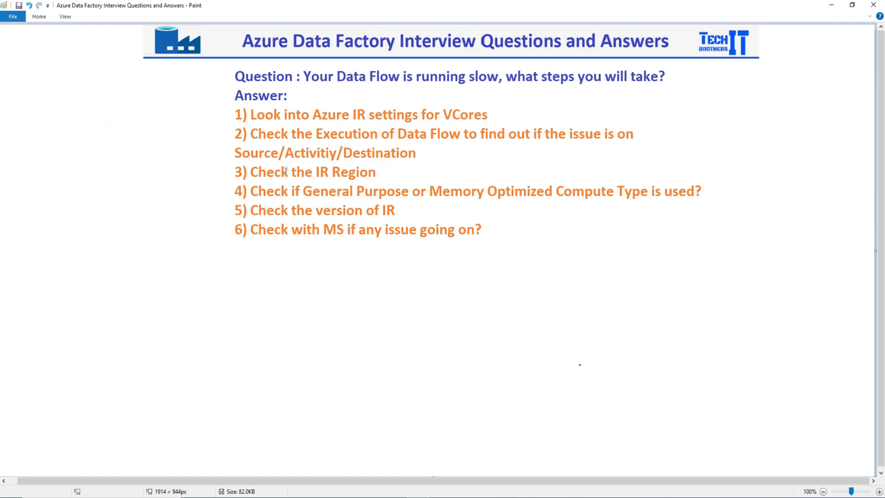
pyautogui.moveTo(313, 172)
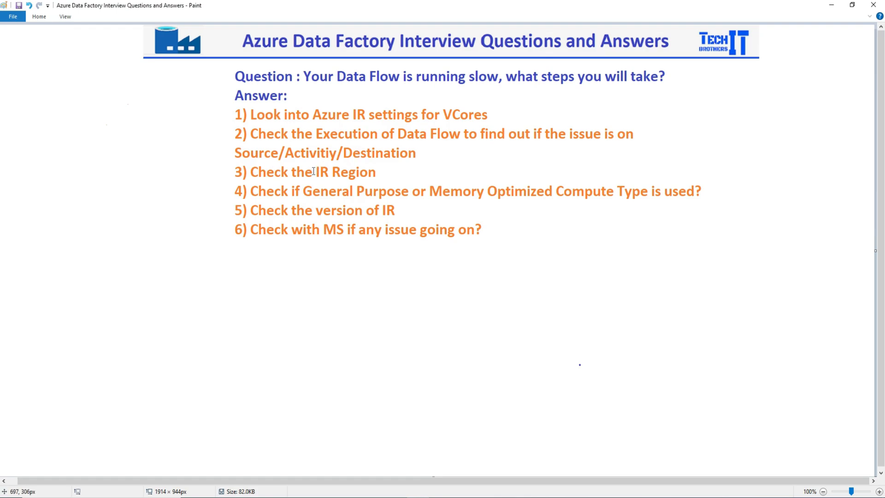
pyautogui.moveTo(310, 348)
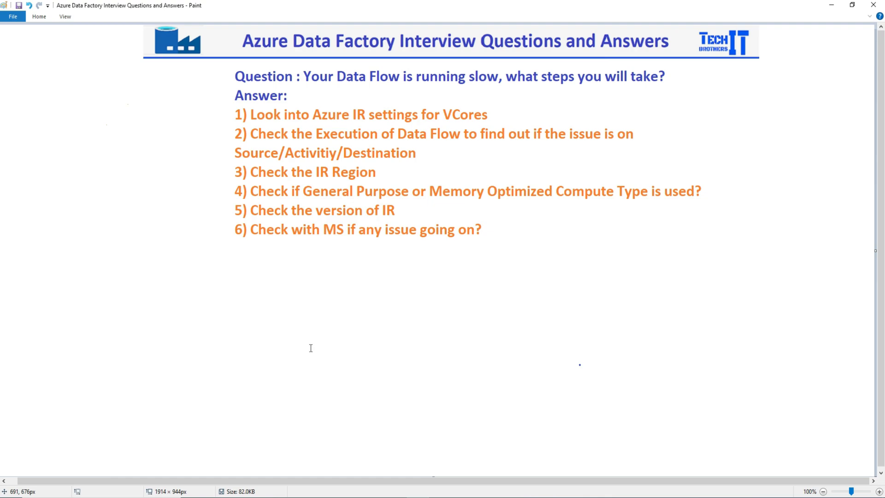
pyautogui.moveTo(310, 345)
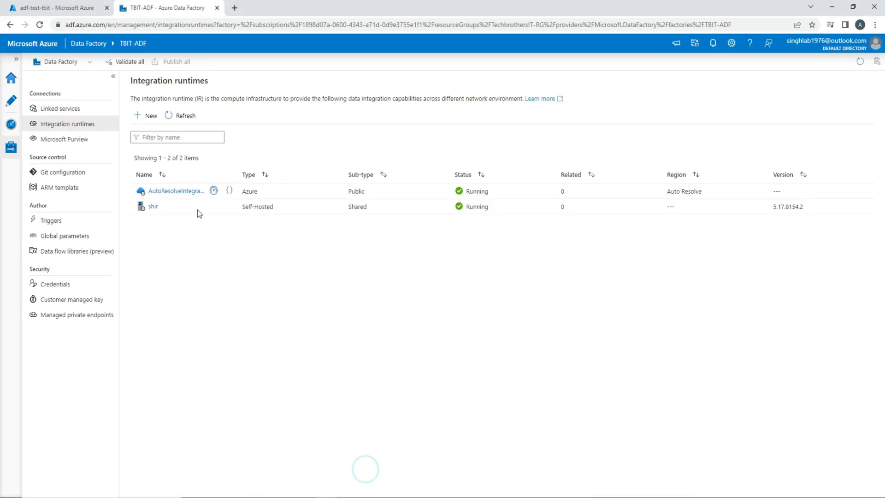
# Create another Azure integration runtime, reaching integrationRuntime1's settings with Auto Resolve region.
pyautogui.click(145, 115)
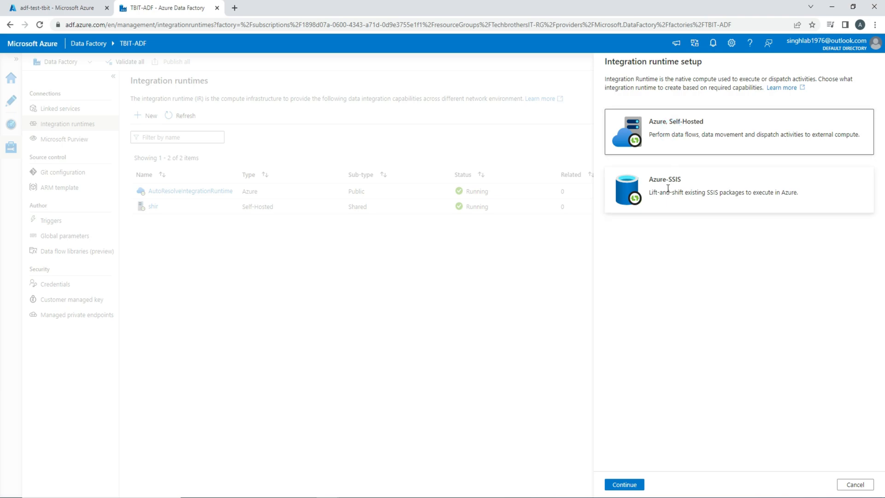
pyautogui.click(627, 485)
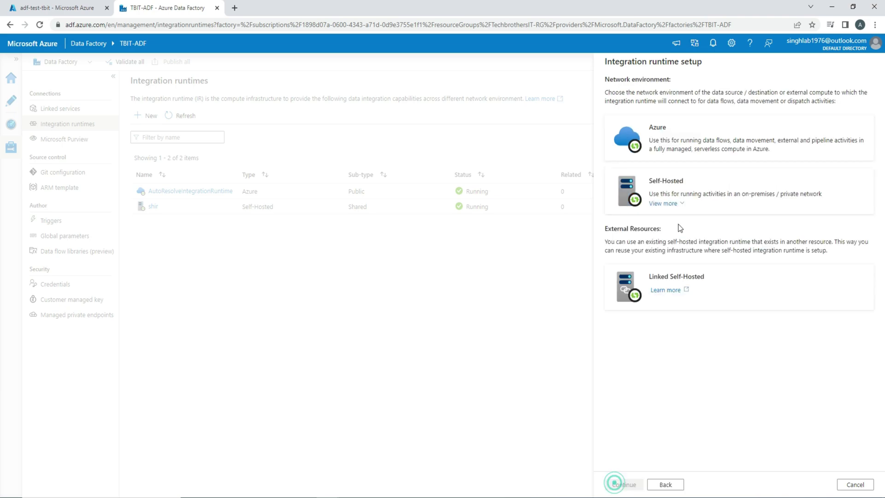
pyautogui.click(675, 124)
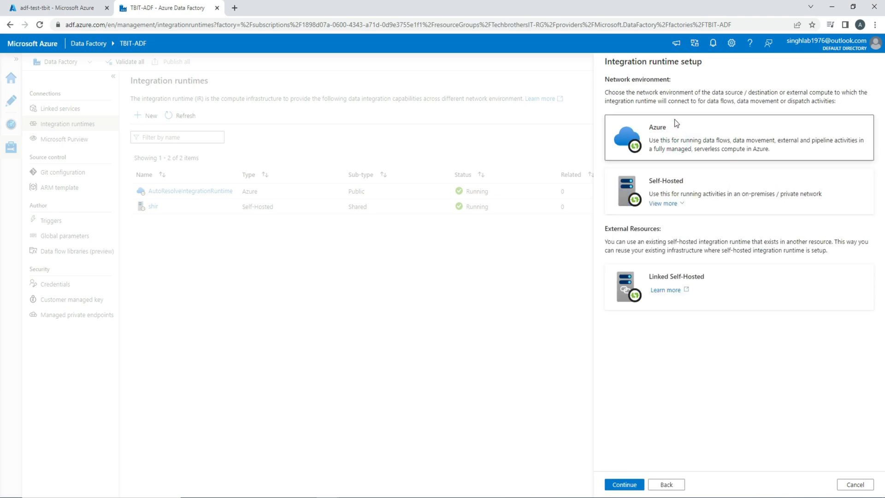
pyautogui.click(624, 484)
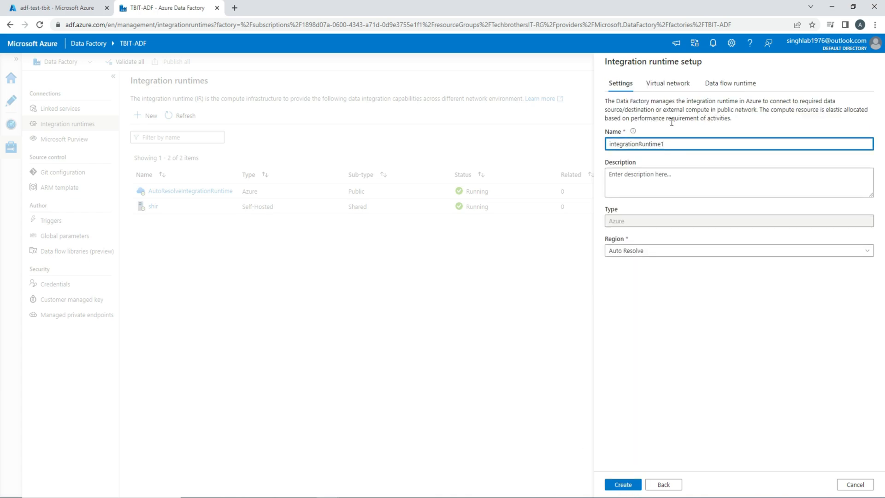
# Glance at the data flow runtime, then list regions: Auto Resolve, Australia East, and others.
pyautogui.click(730, 83)
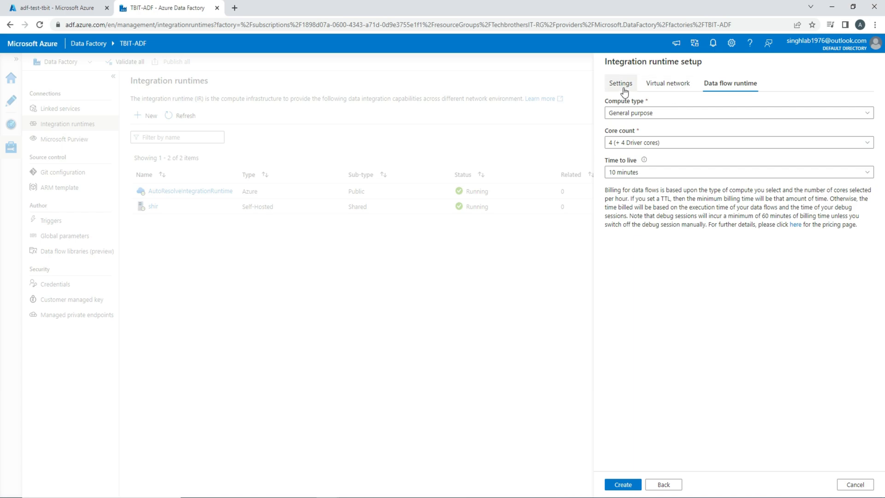
pyautogui.click(621, 83)
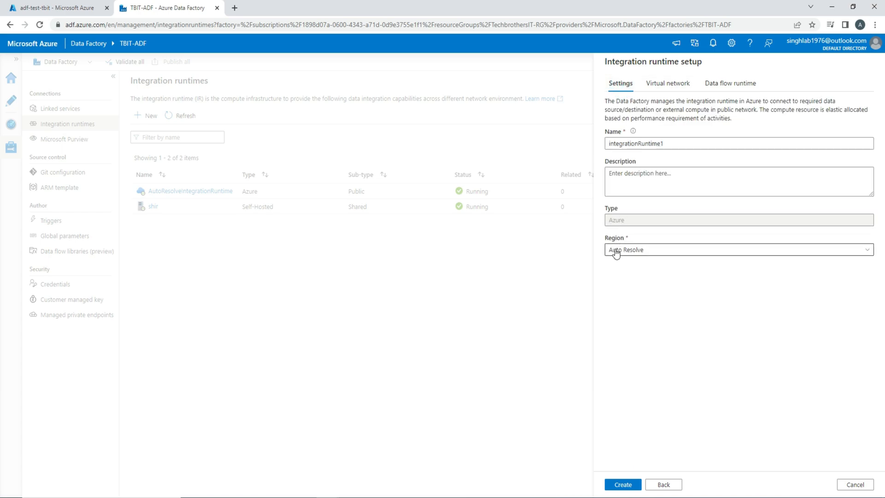
pyautogui.moveTo(630, 272)
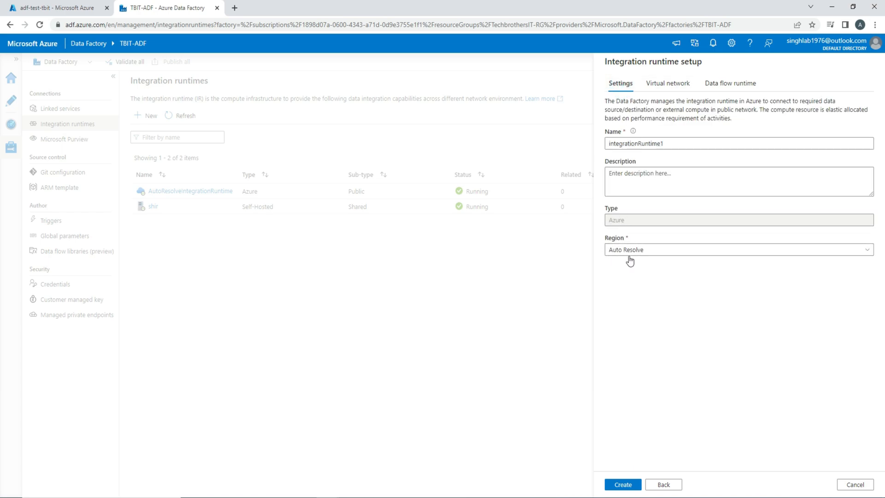
pyautogui.click(740, 250)
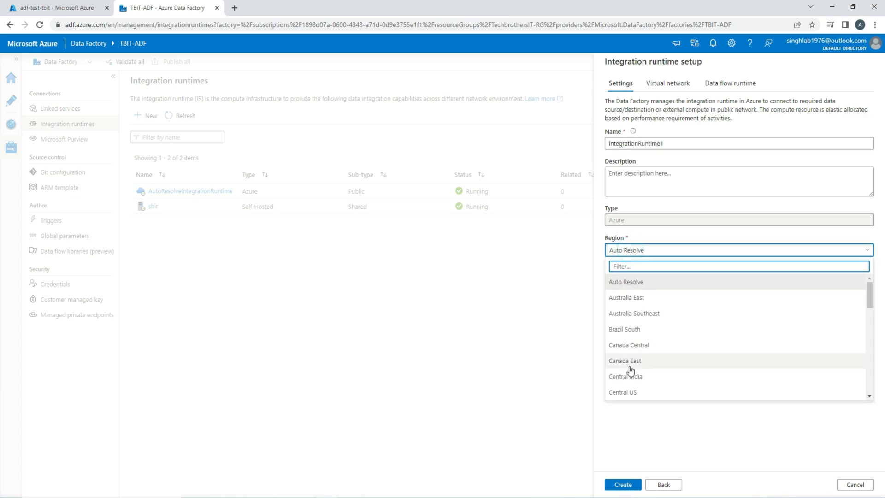
pyautogui.moveTo(626, 397)
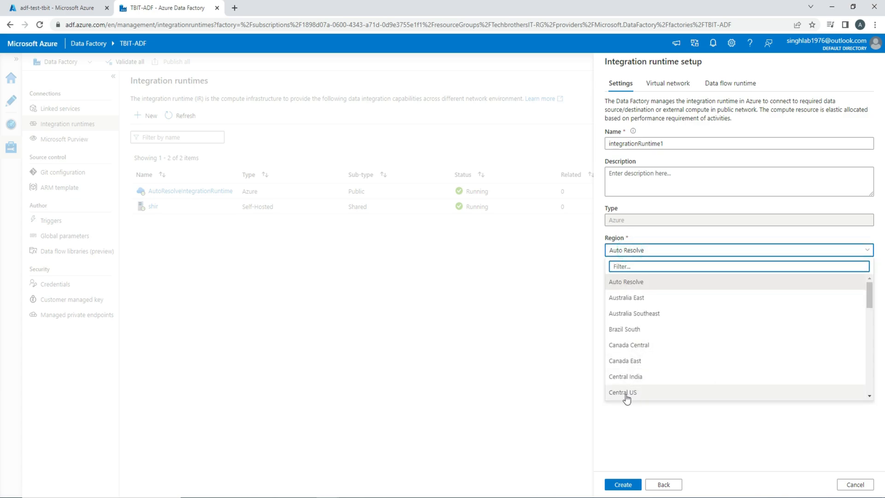
pyautogui.moveTo(627, 396)
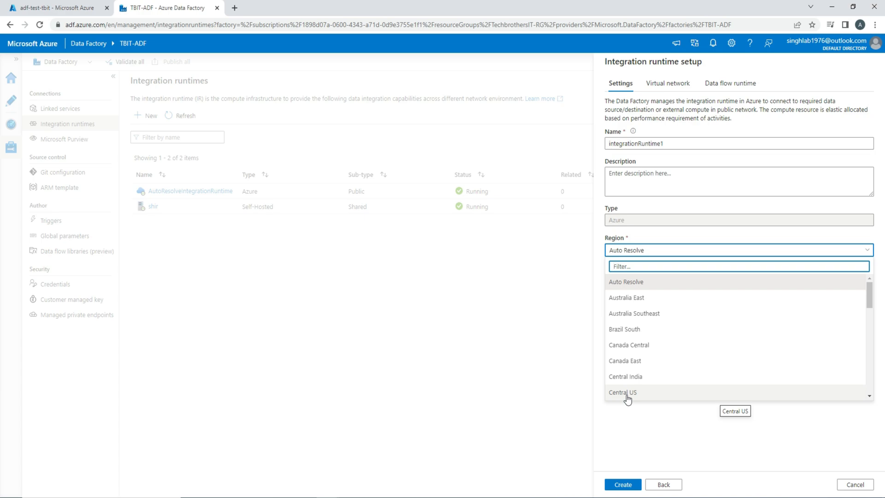
pyautogui.moveTo(631, 401)
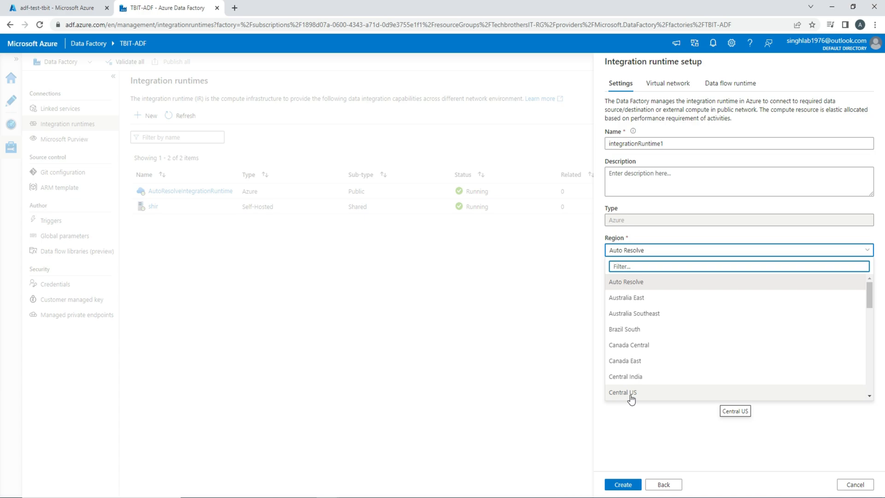
pyautogui.moveTo(634, 402)
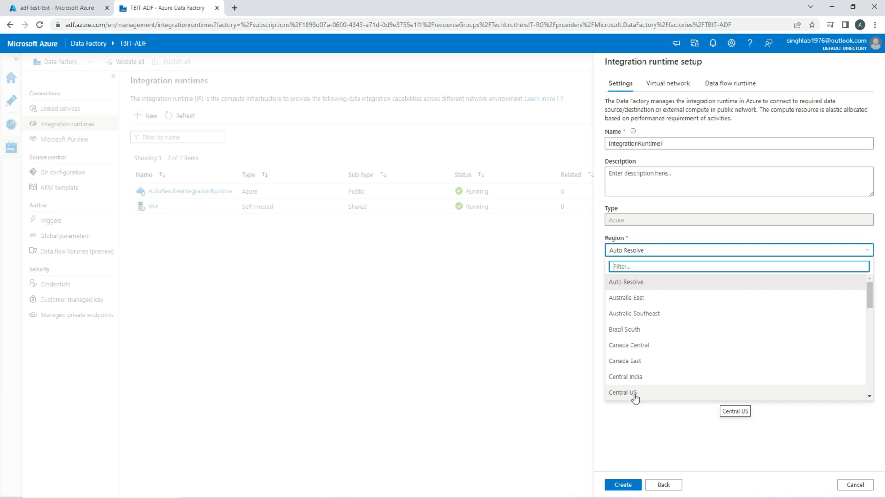
pyautogui.moveTo(636, 398)
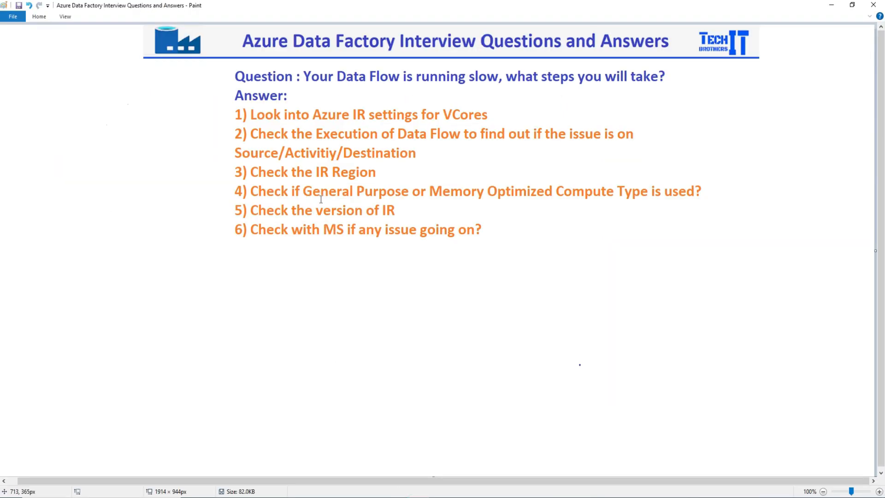
pyautogui.moveTo(591, 200)
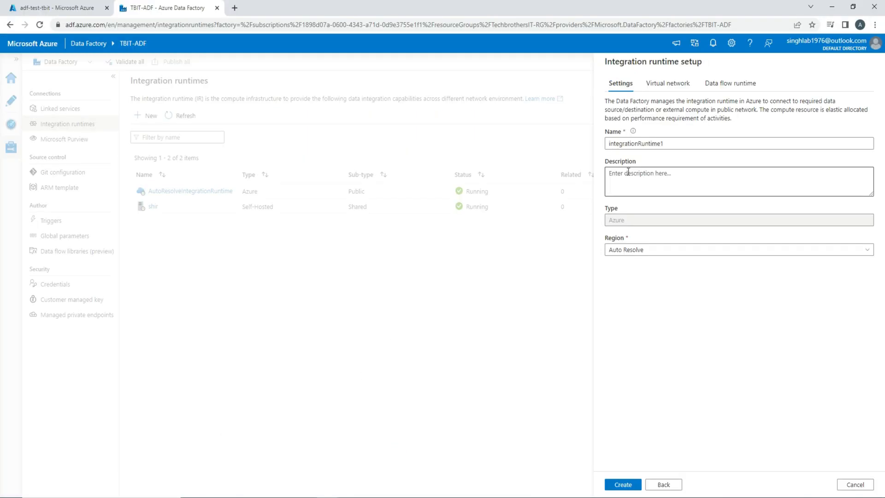
# Browse compute types and core counts in the data flow runtime, keeping General purpose.
pyautogui.click(730, 84)
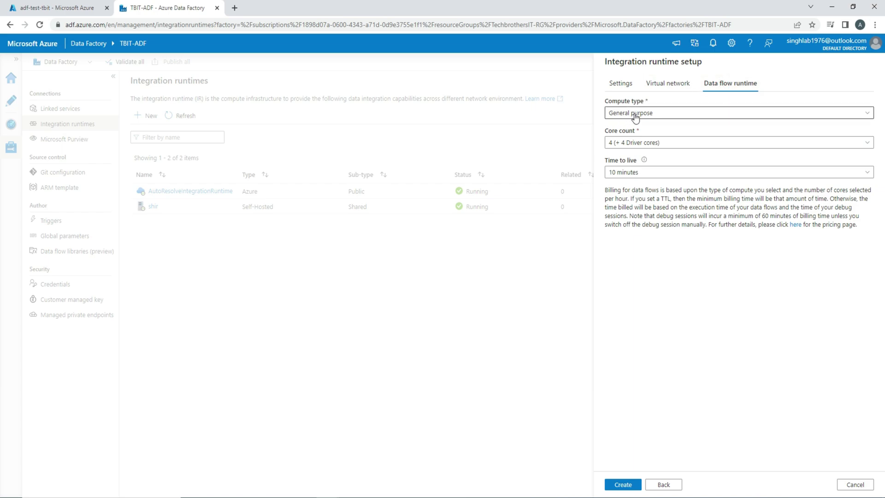
pyautogui.click(738, 113)
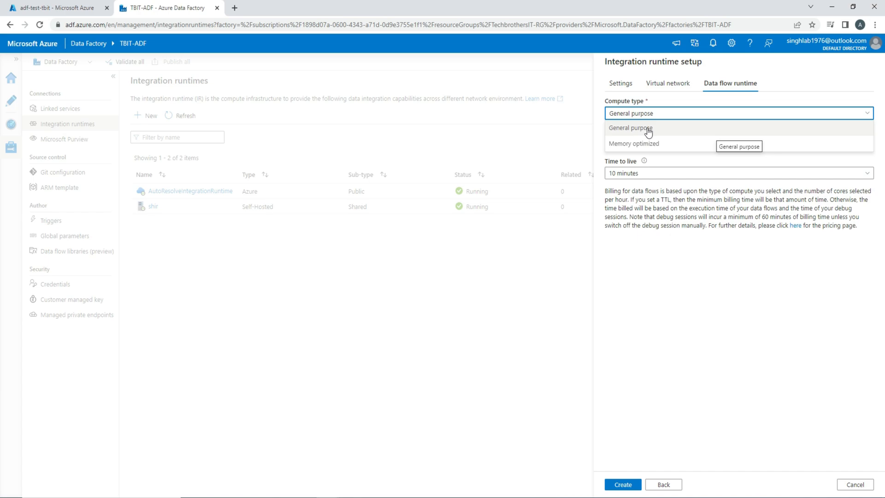
pyautogui.moveTo(635, 133)
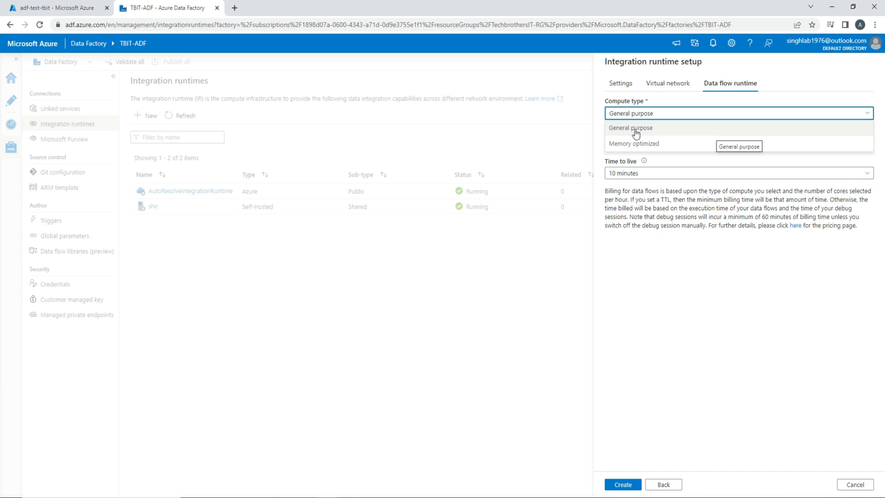
pyautogui.click(631, 128)
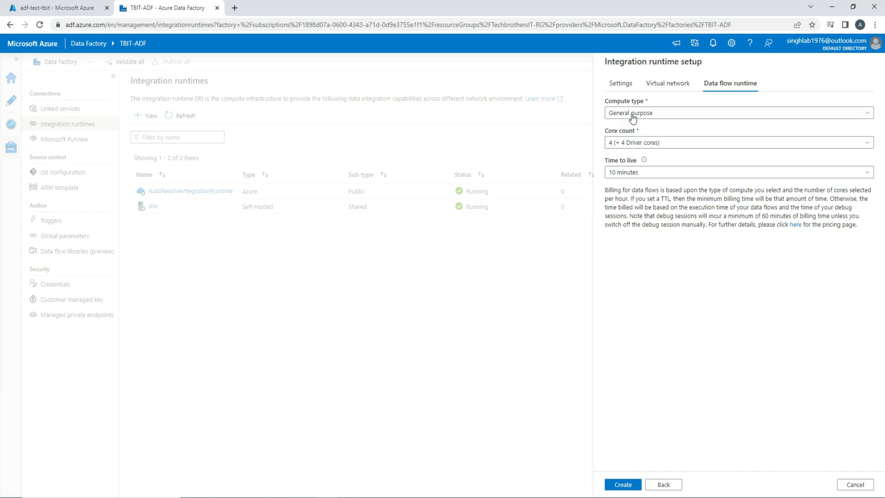
pyautogui.moveTo(637, 156)
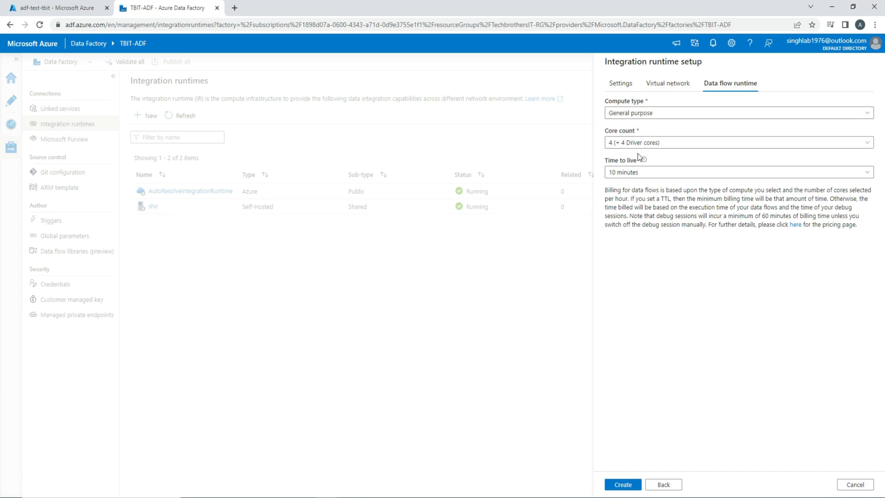
pyautogui.click(740, 142)
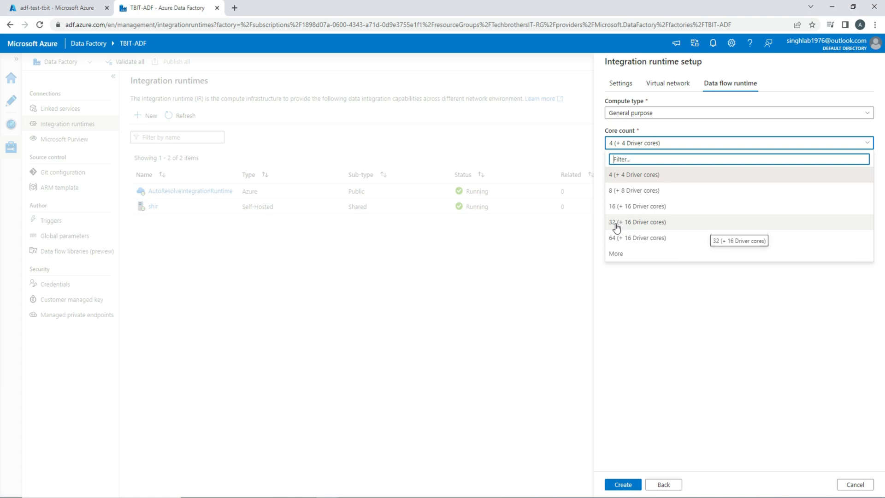
pyautogui.moveTo(646, 225)
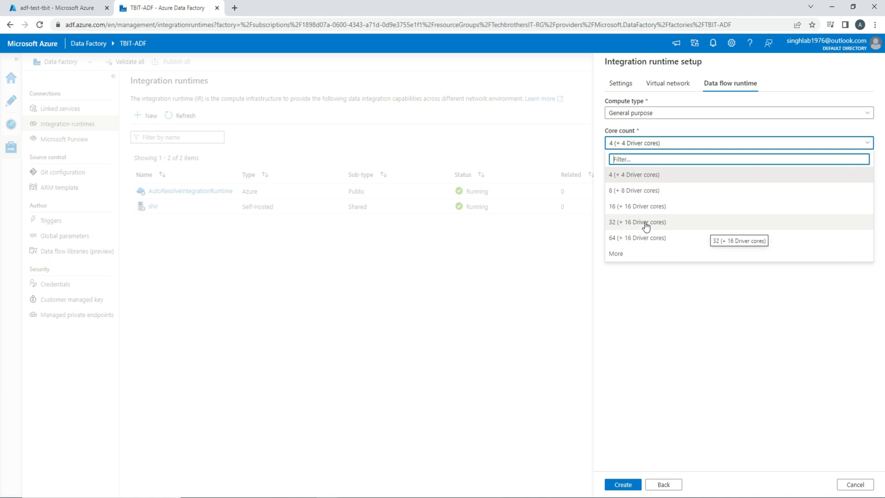
pyautogui.moveTo(628, 225)
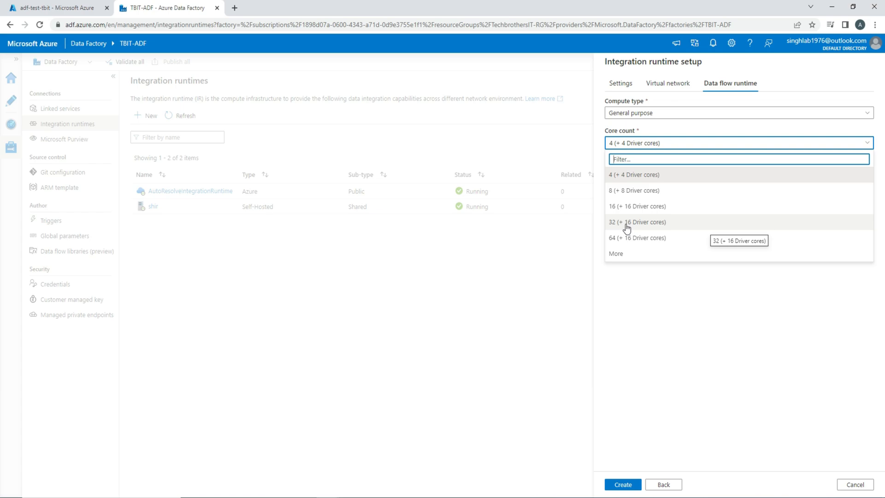
# Toggle compute type between Memory optimized and General purpose, ending on Memory optimized.
pyautogui.click(738, 113)
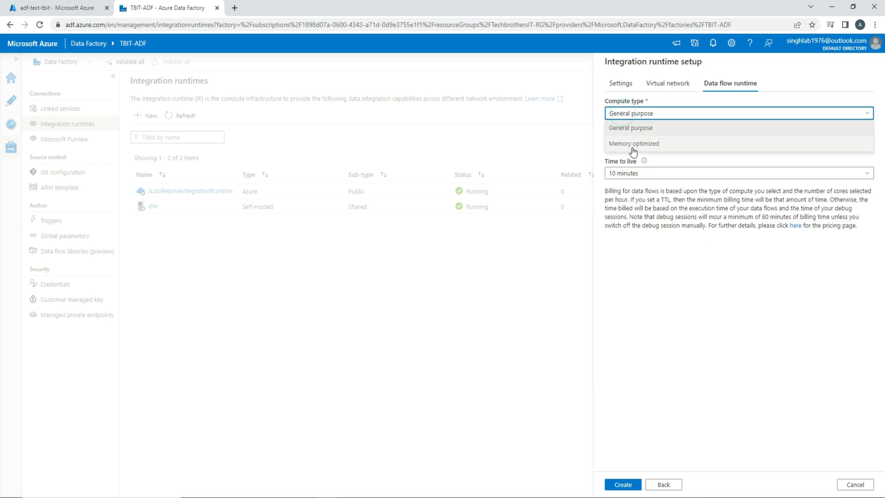
pyautogui.click(633, 144)
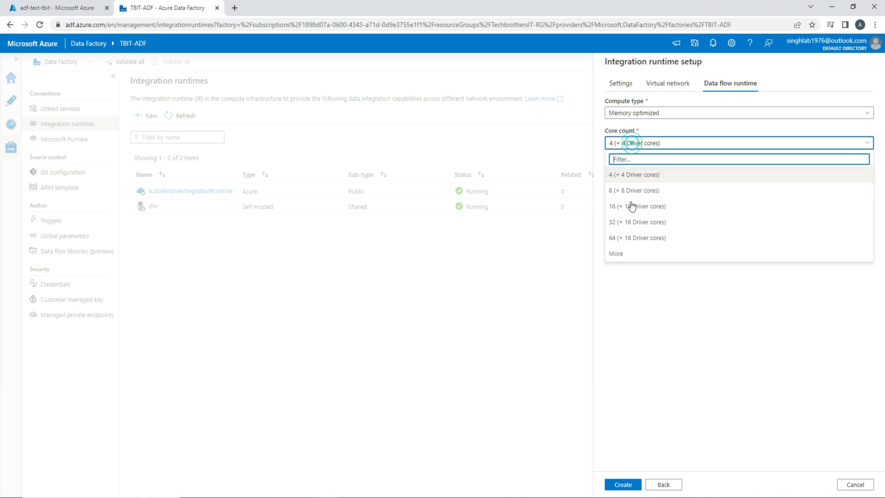
pyautogui.moveTo(633, 229)
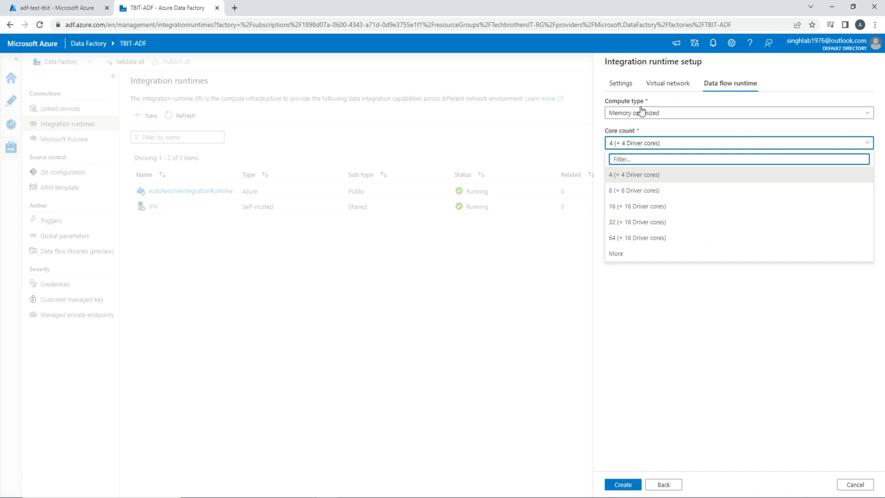
pyautogui.moveTo(632, 124)
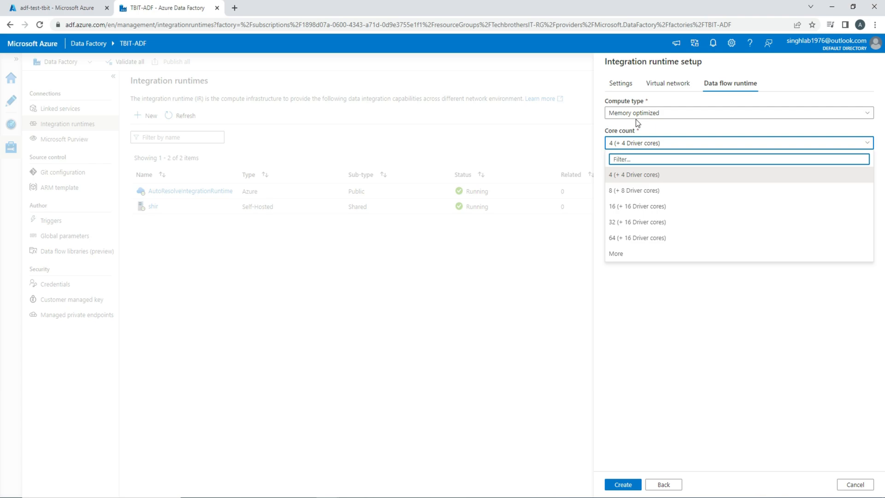
pyautogui.click(739, 113)
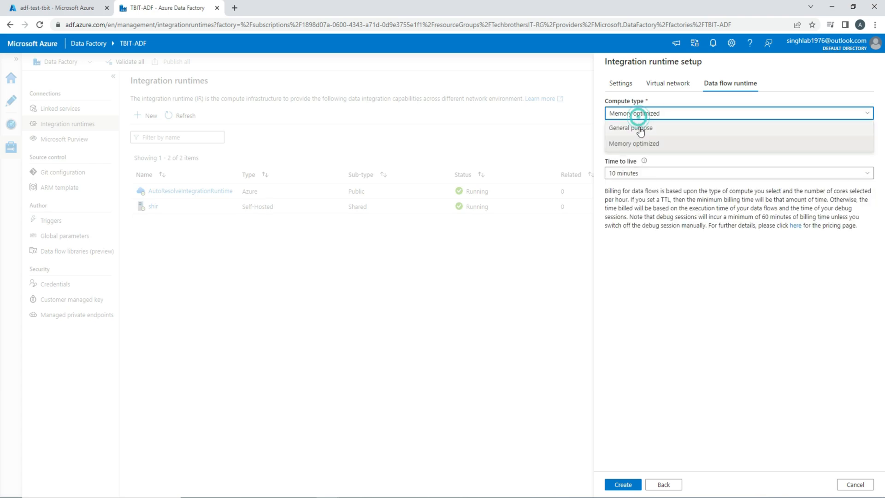
pyautogui.click(630, 128)
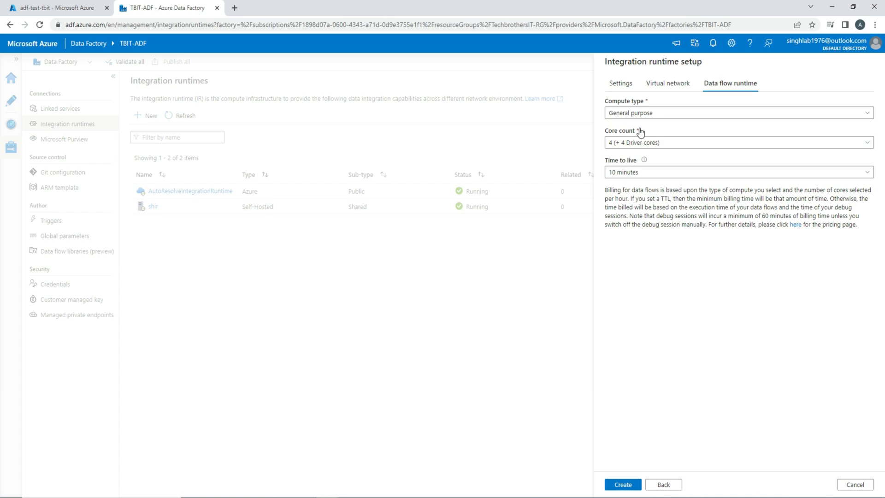
pyautogui.moveTo(649, 115)
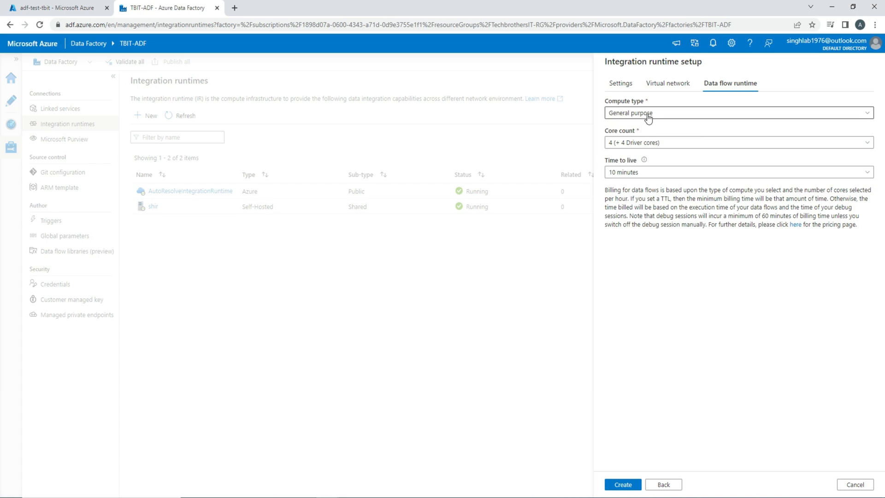
pyautogui.click(739, 113)
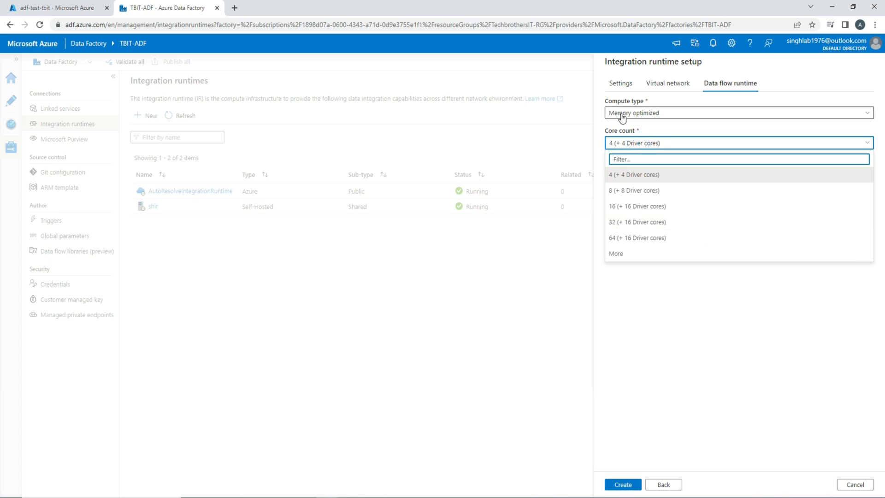
pyautogui.click(739, 113)
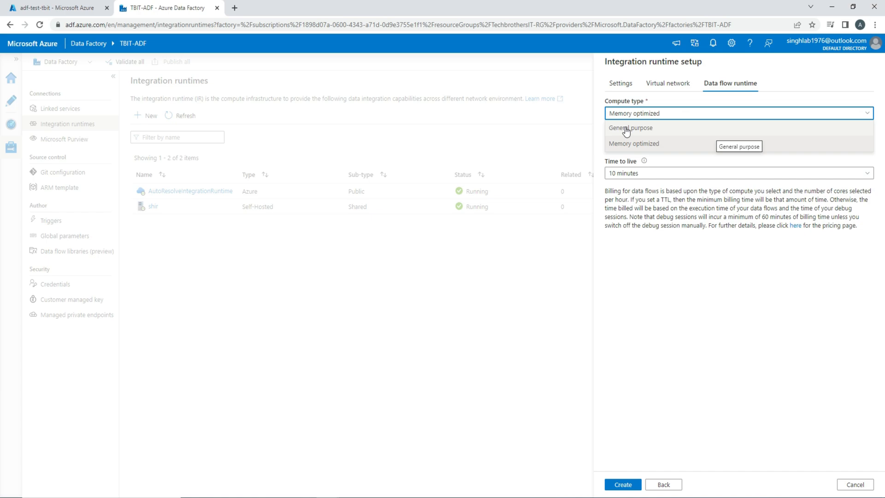
pyautogui.moveTo(627, 150)
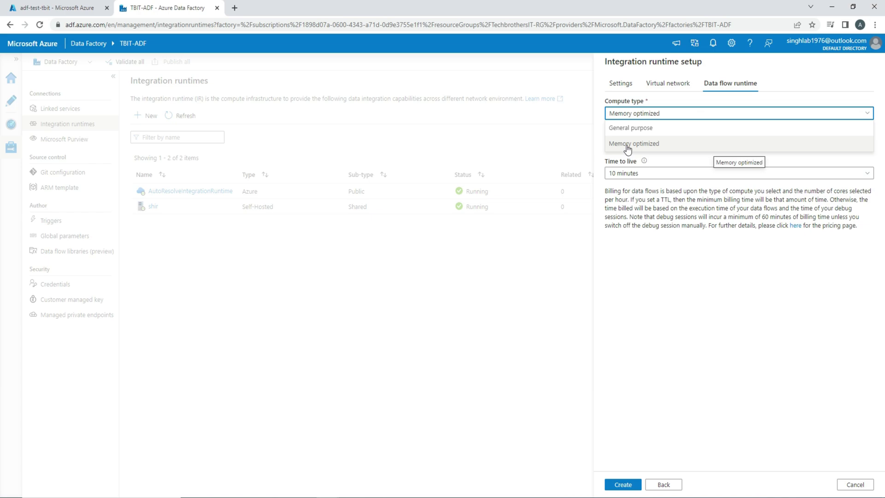
pyautogui.moveTo(637, 147)
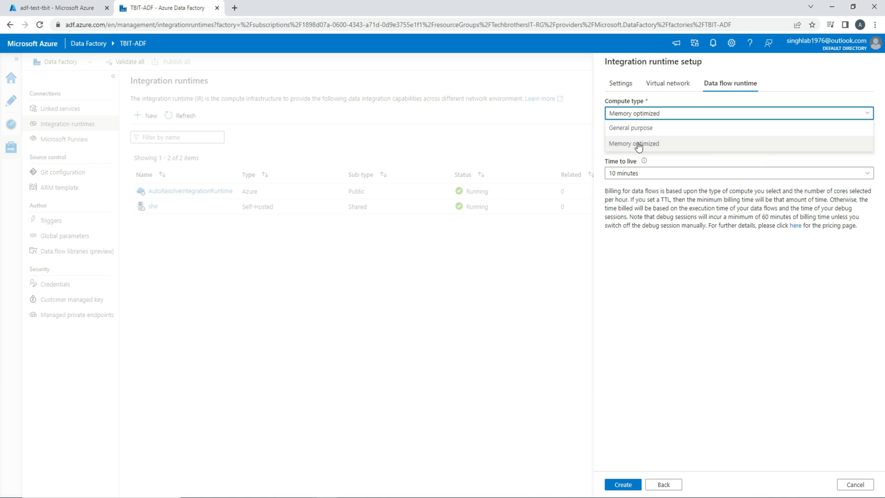
pyautogui.moveTo(627, 150)
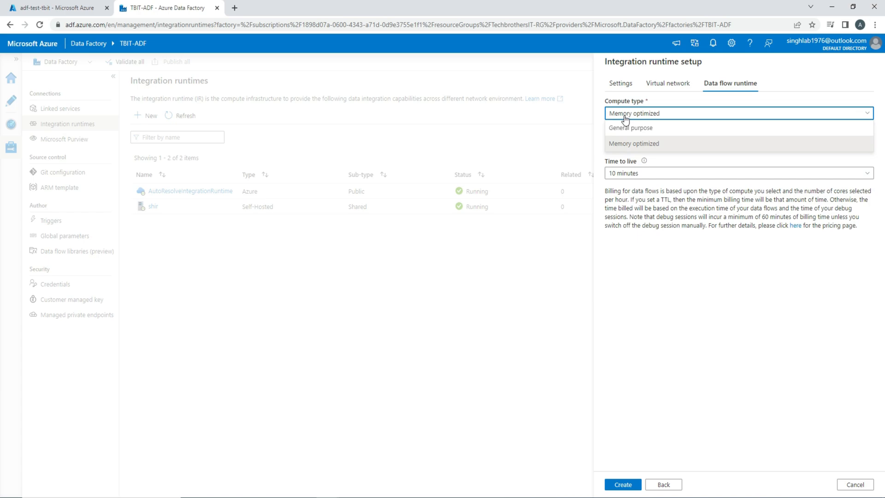
pyautogui.moveTo(628, 131)
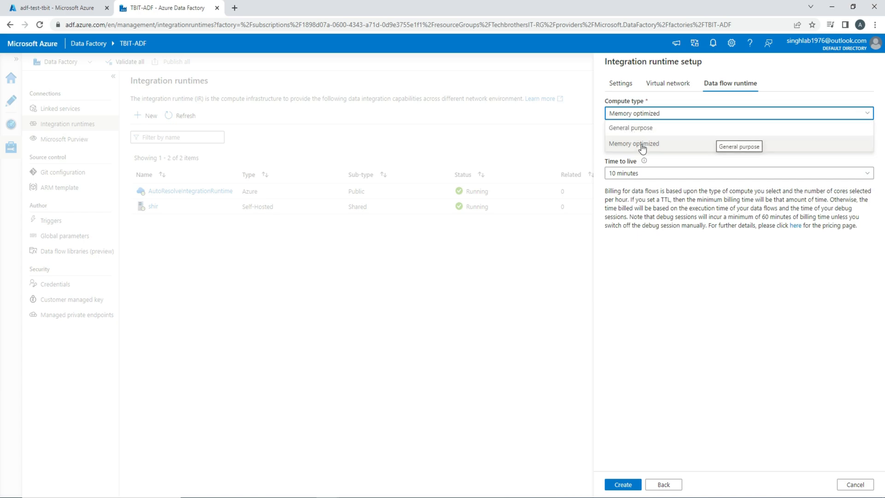
pyautogui.moveTo(642, 147)
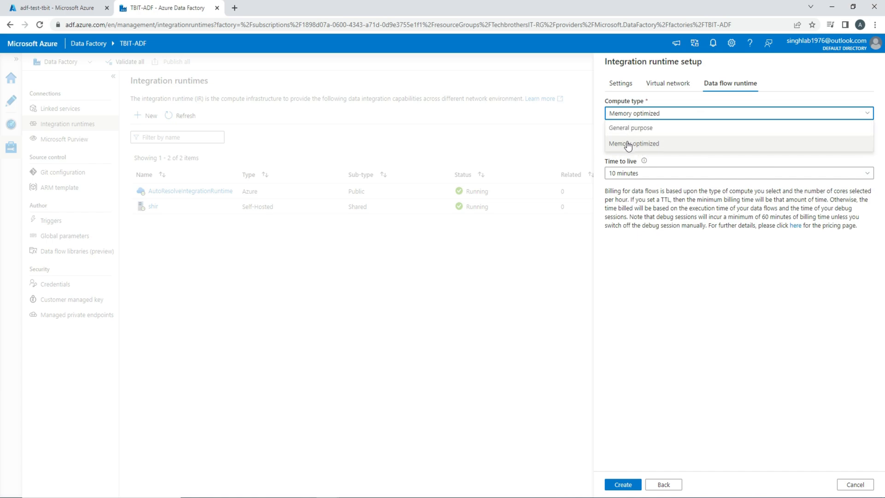
pyautogui.moveTo(632, 144)
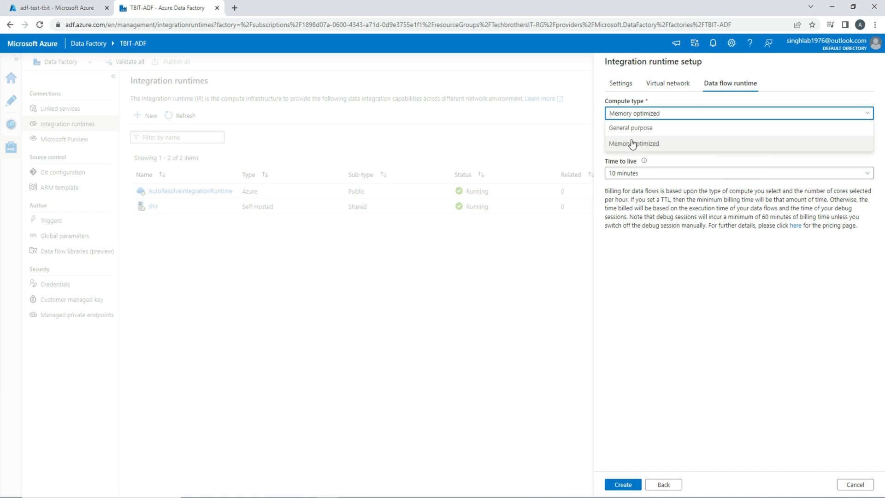
pyautogui.moveTo(633, 148)
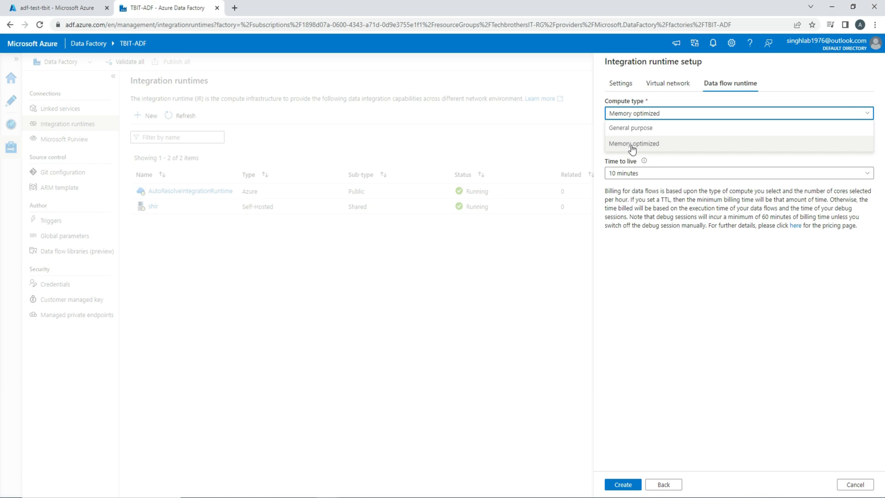
pyautogui.moveTo(639, 146)
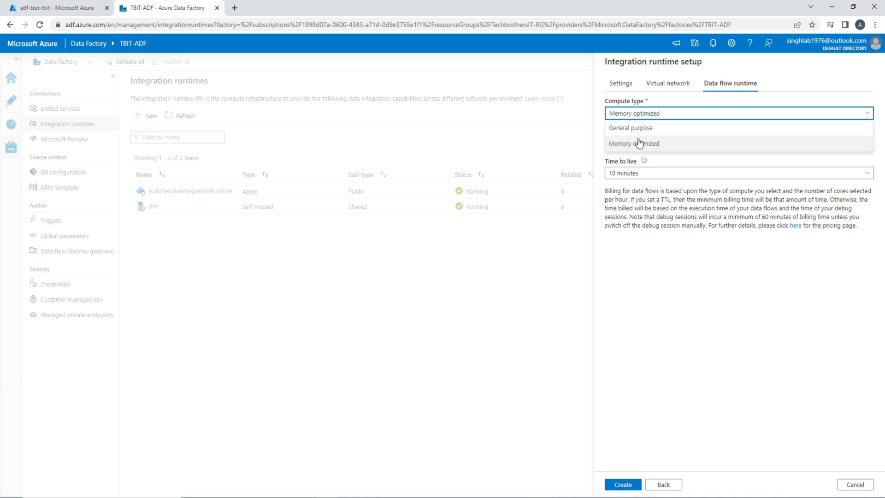
pyautogui.moveTo(639, 133)
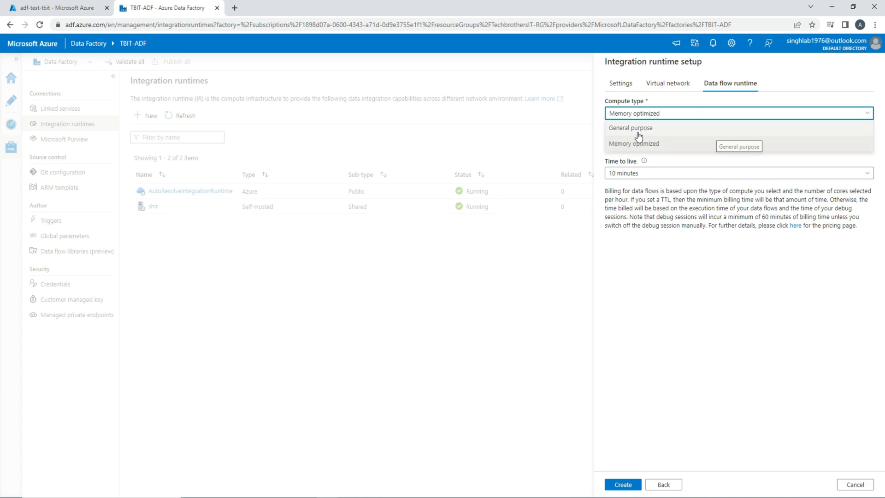
pyautogui.moveTo(632, 133)
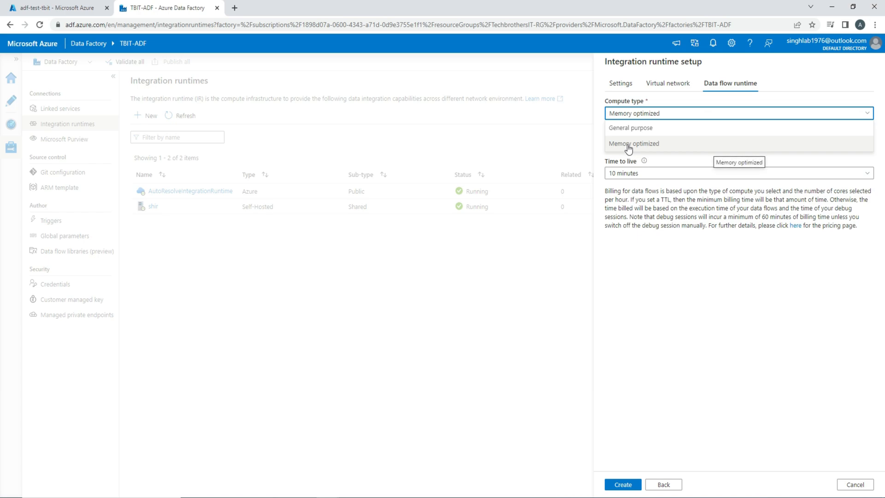
pyautogui.moveTo(632, 146)
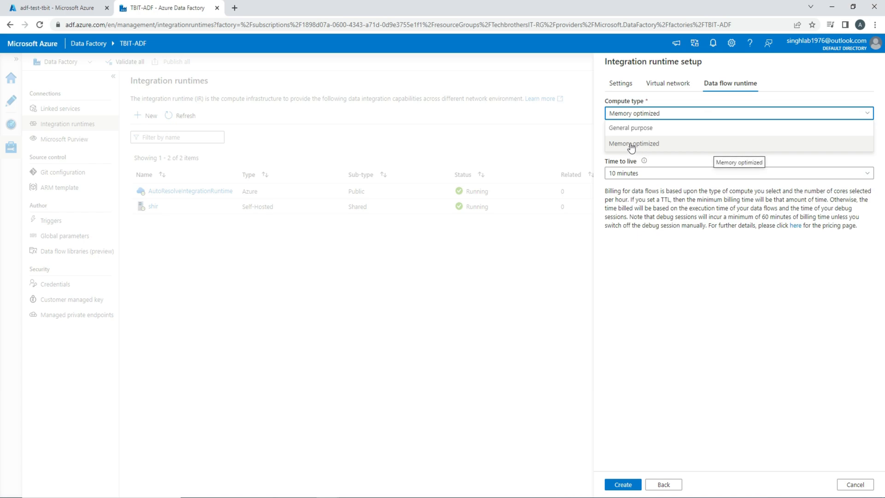
pyautogui.moveTo(624, 149)
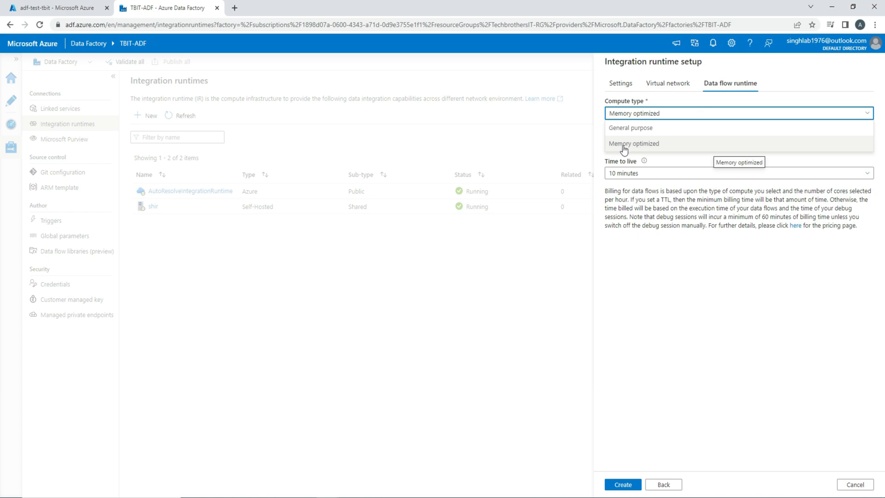
pyautogui.moveTo(636, 148)
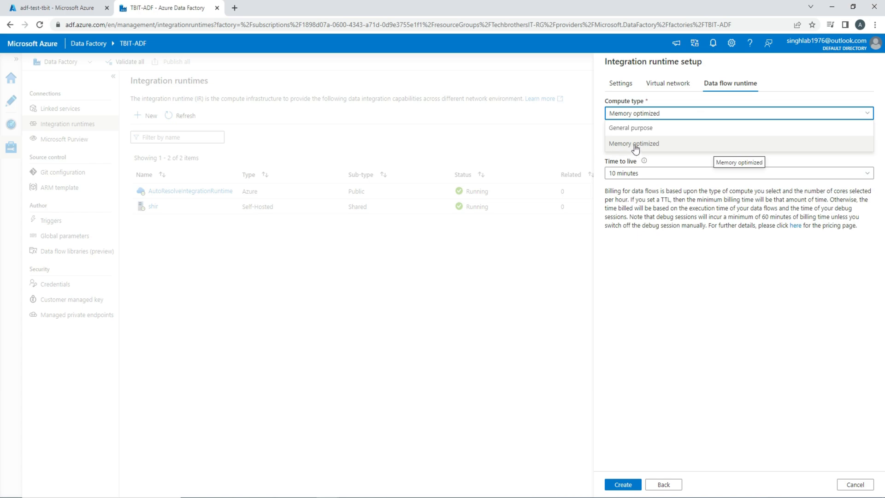
pyautogui.moveTo(636, 131)
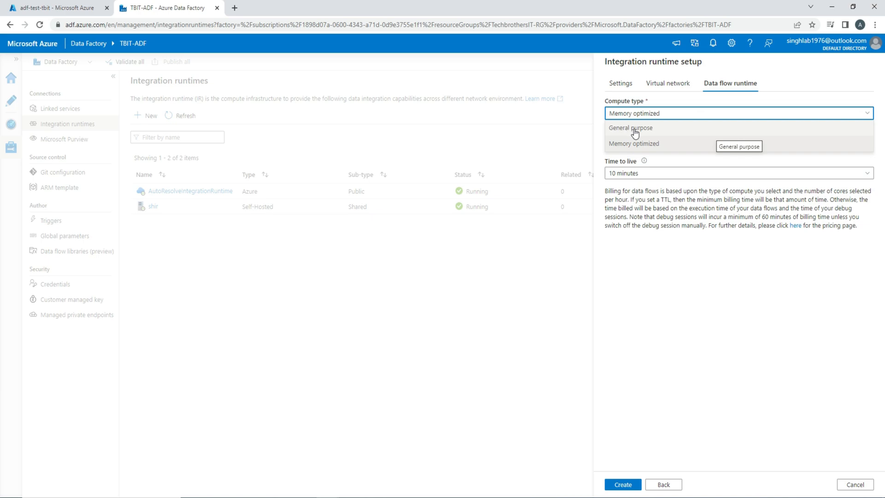
pyautogui.moveTo(629, 133)
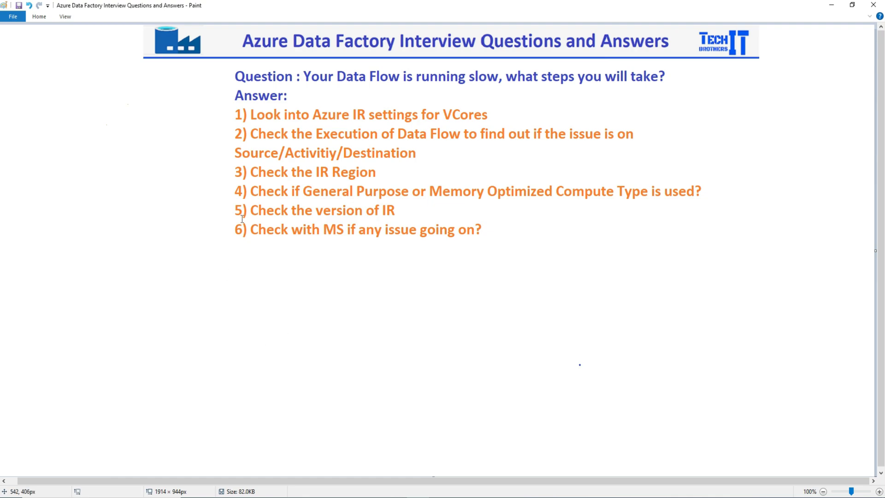
pyautogui.moveTo(234, 210)
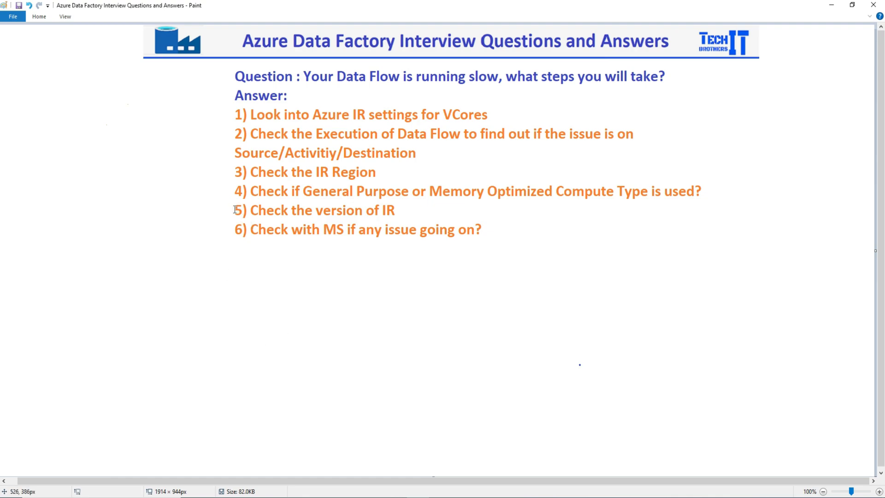
pyautogui.moveTo(313, 208)
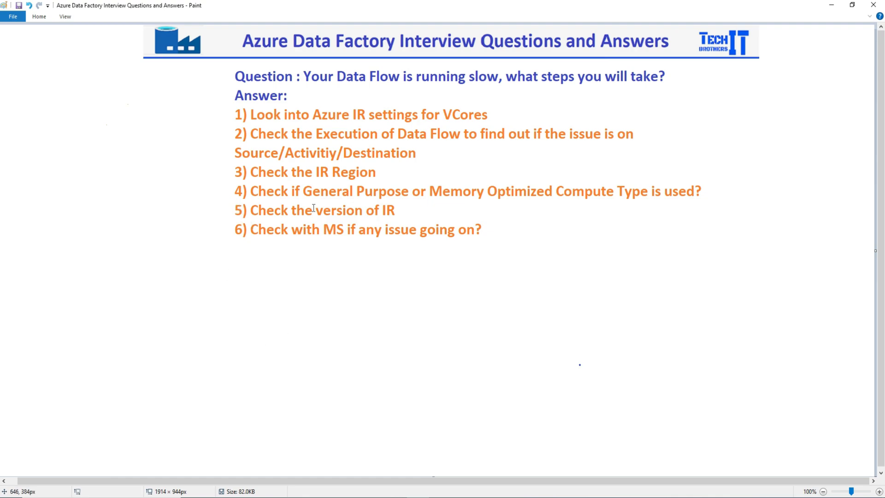
pyautogui.moveTo(254, 210)
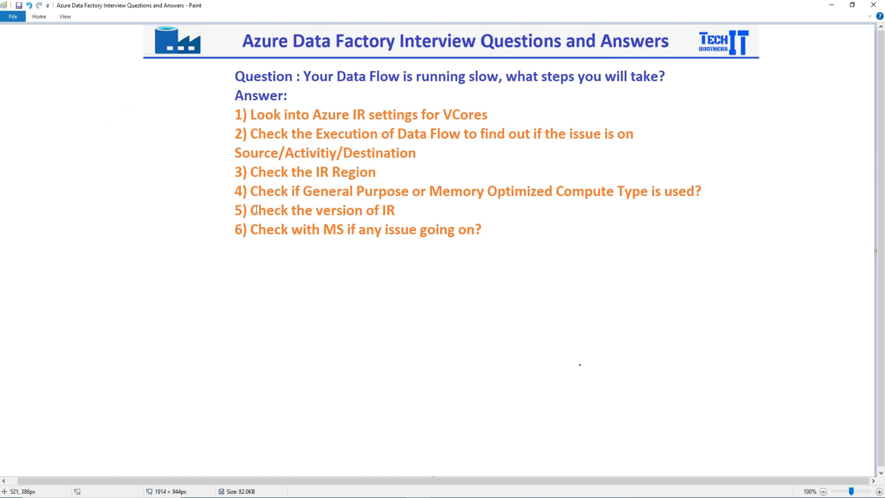
pyautogui.moveTo(384, 210)
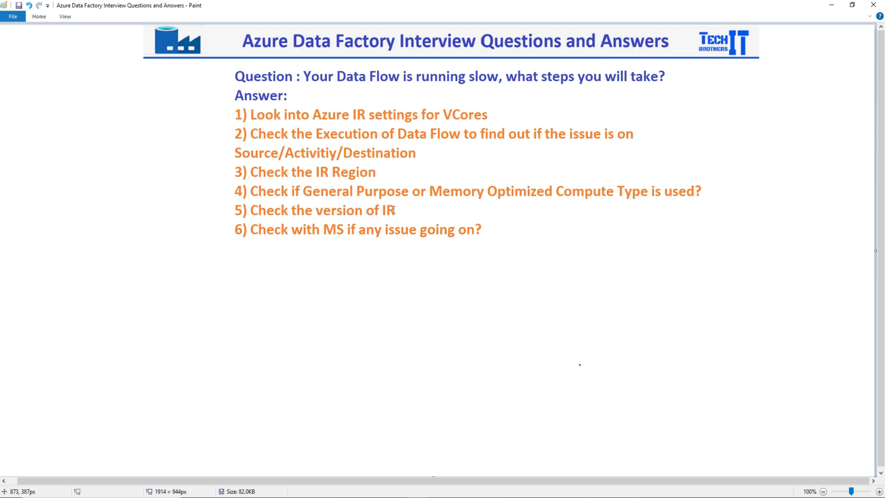
pyautogui.moveTo(236, 211)
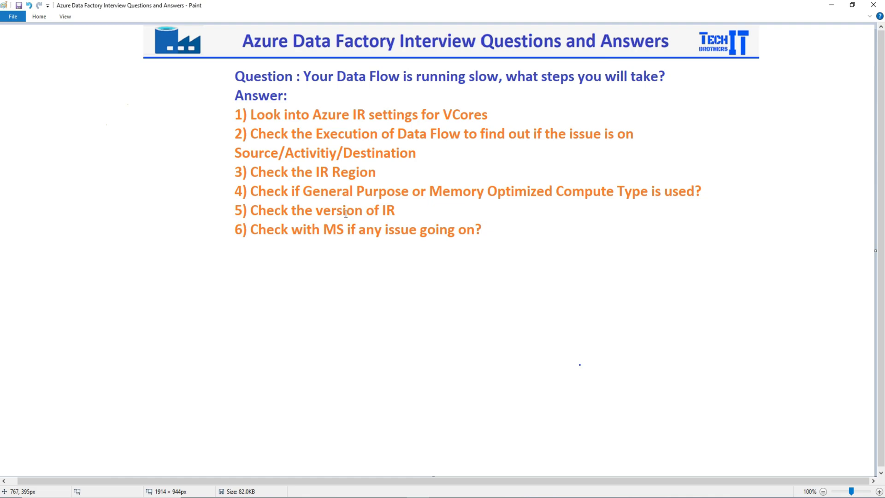
pyautogui.moveTo(362, 215)
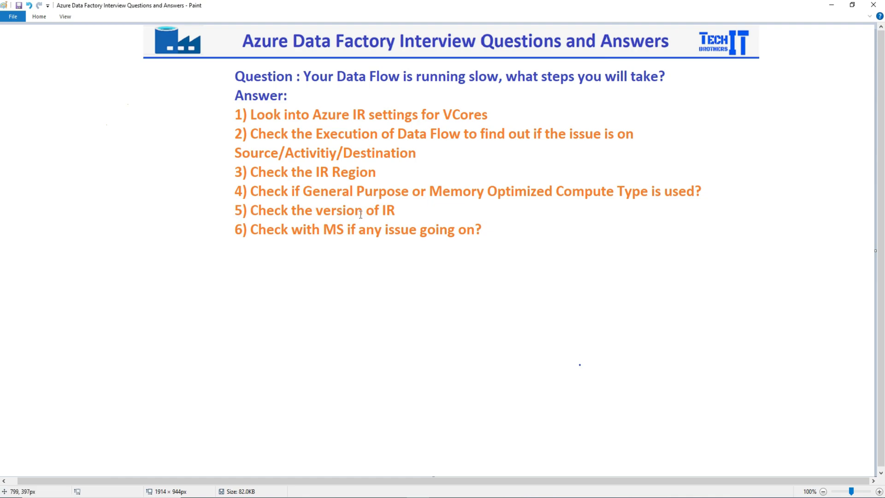
pyautogui.moveTo(316, 217)
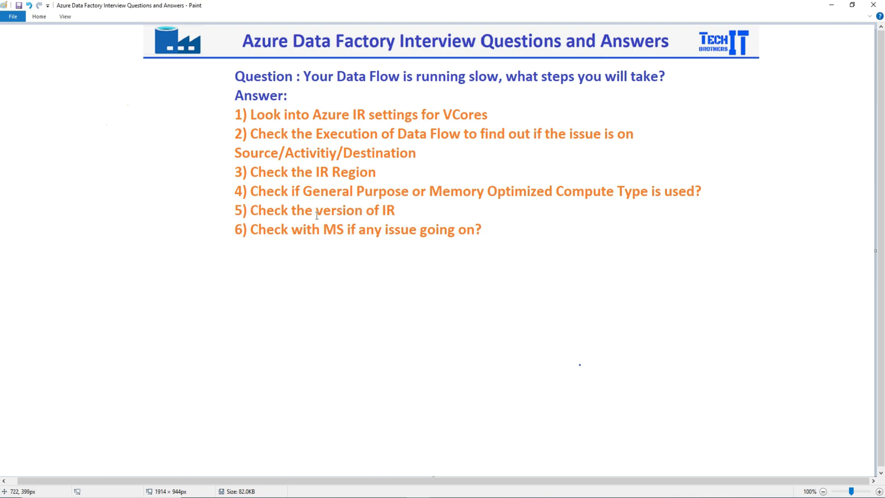
pyautogui.moveTo(388, 89)
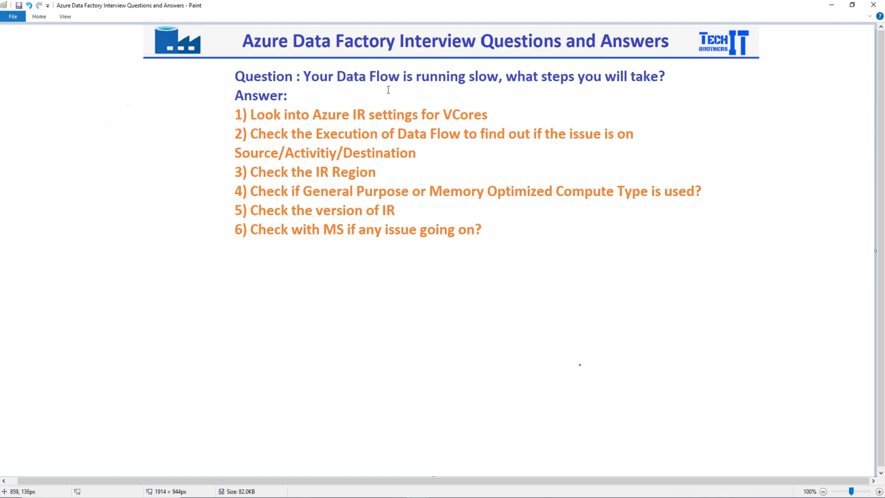
pyautogui.moveTo(286, 207)
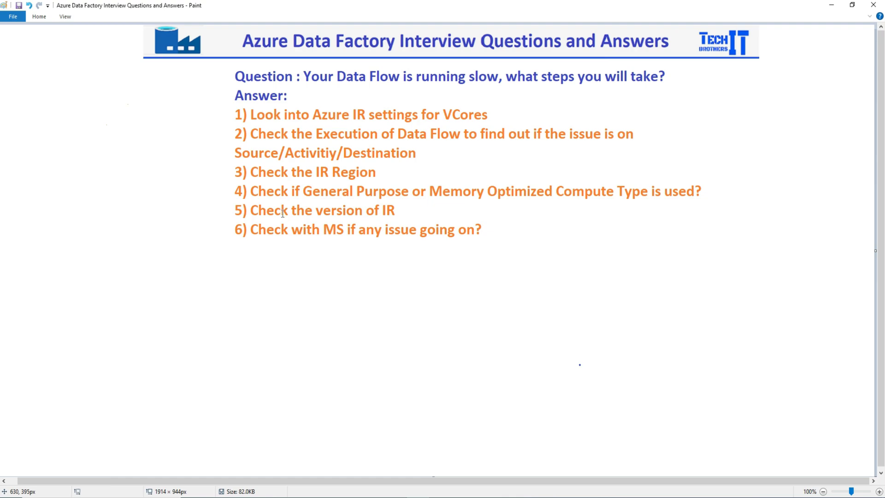
pyautogui.moveTo(347, 214)
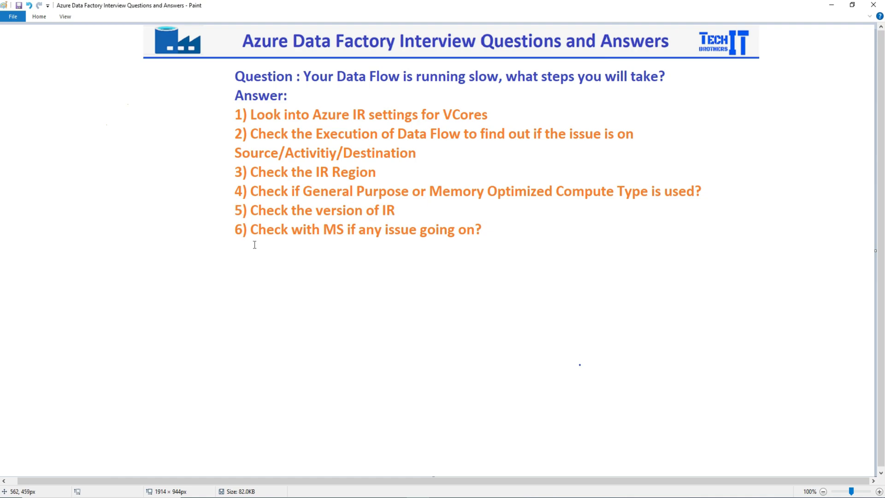
pyautogui.moveTo(272, 239)
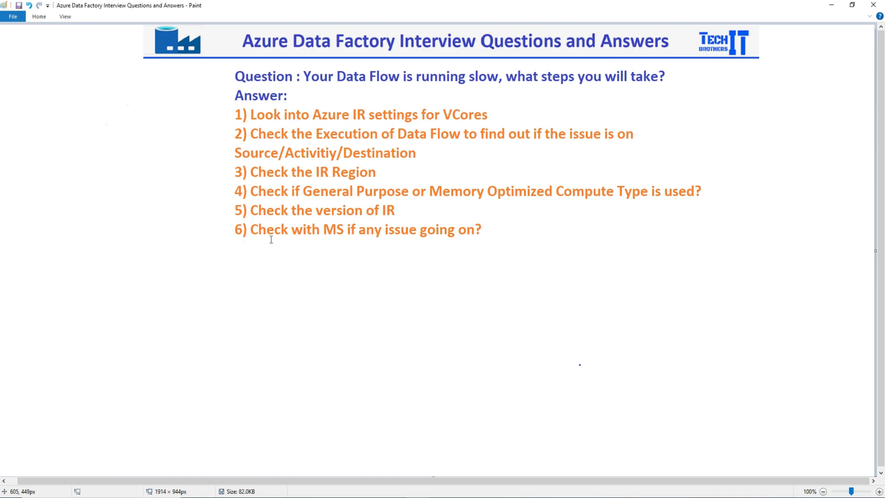
pyautogui.moveTo(401, 238)
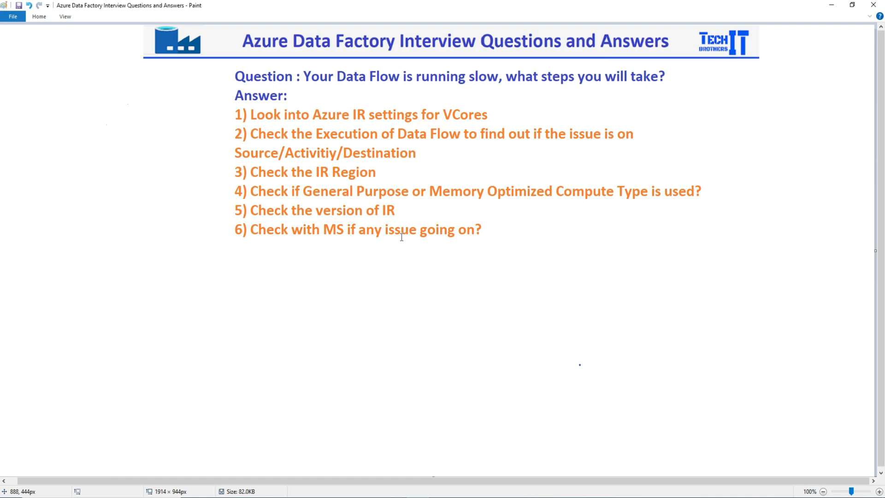
pyautogui.moveTo(389, 244)
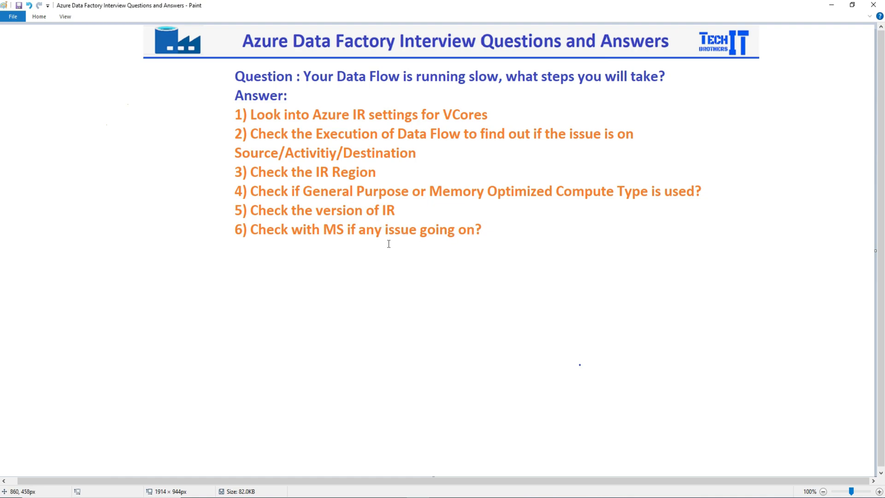
pyautogui.moveTo(403, 229)
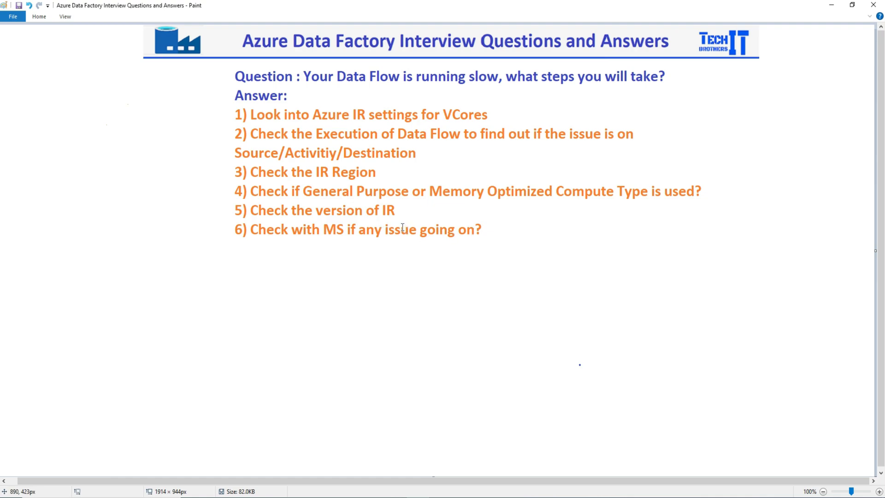
pyautogui.moveTo(399, 224)
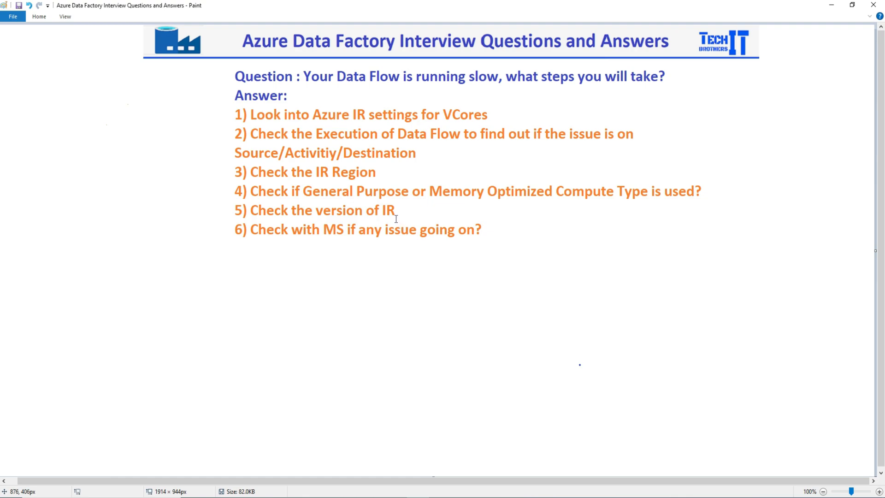
pyautogui.moveTo(395, 218)
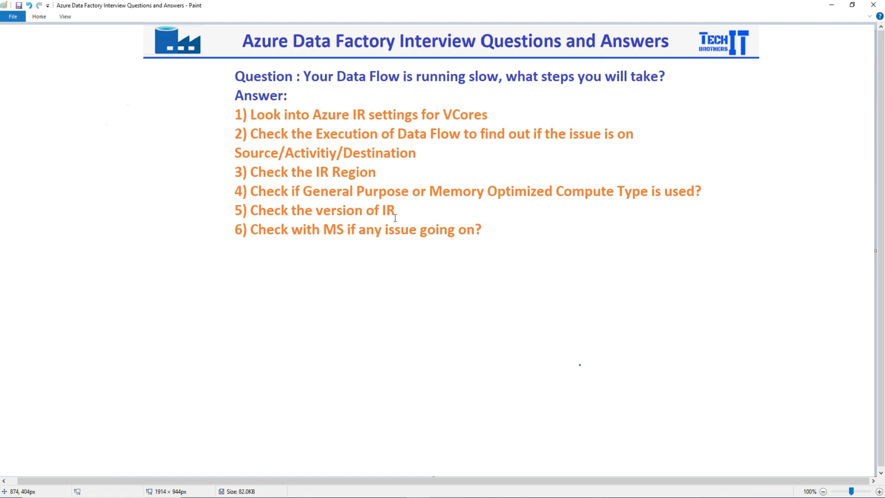
pyautogui.moveTo(252, 232)
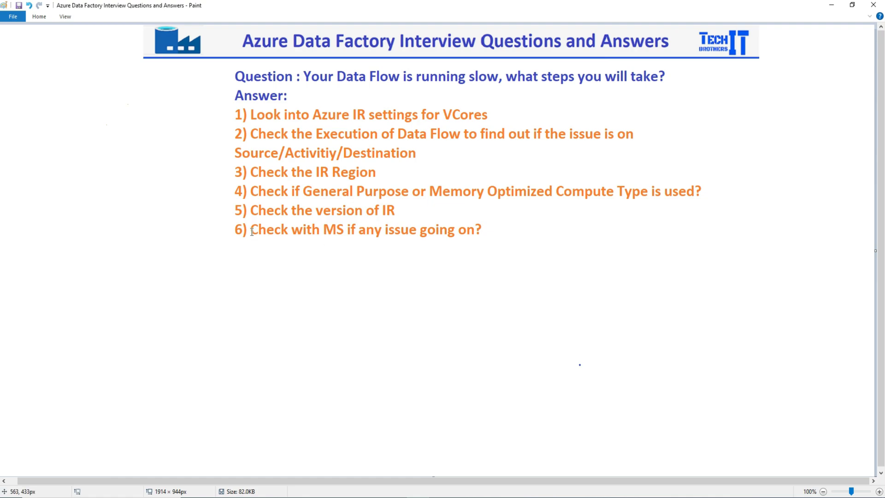
pyautogui.moveTo(252, 230)
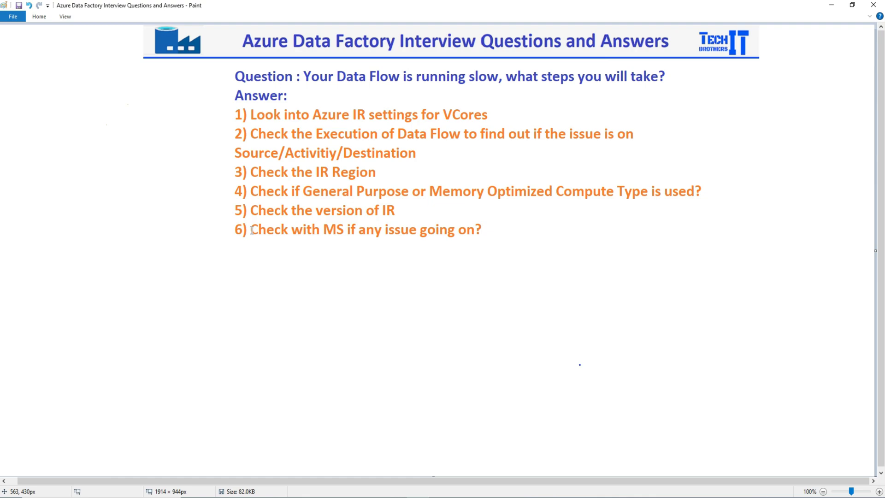
pyautogui.moveTo(336, 231)
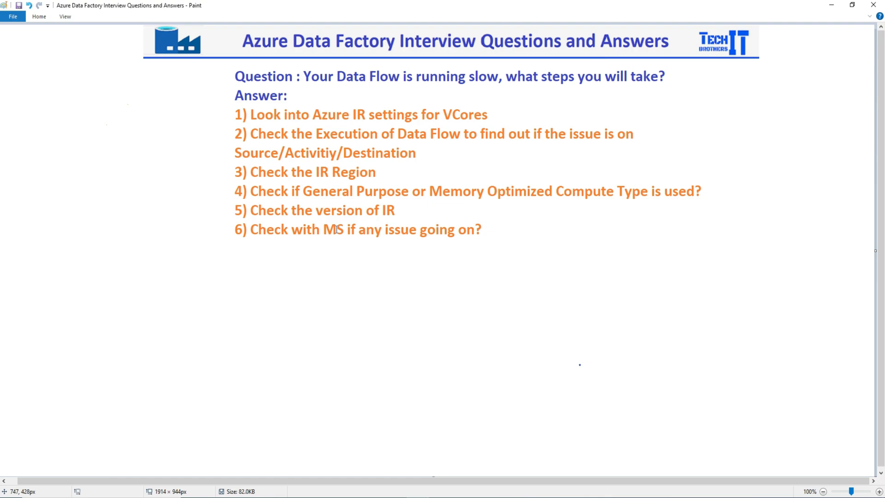
pyautogui.moveTo(330, 221)
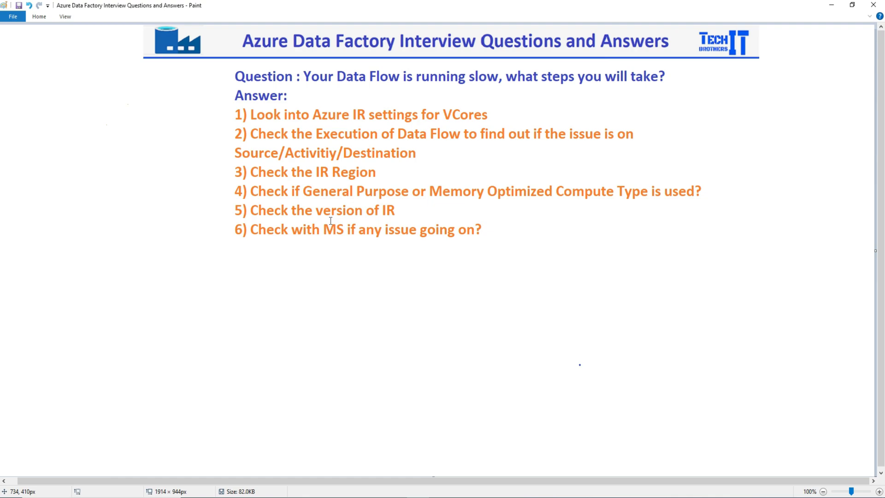
pyautogui.moveTo(269, 229)
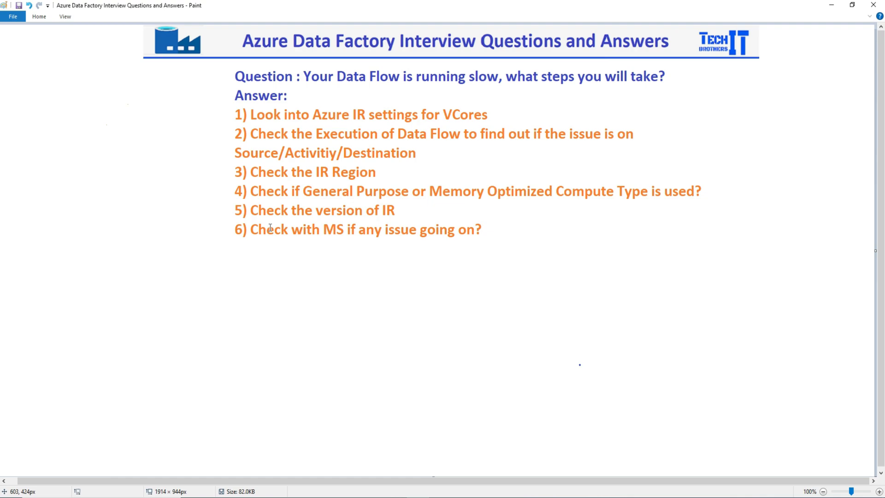
pyautogui.moveTo(301, 229)
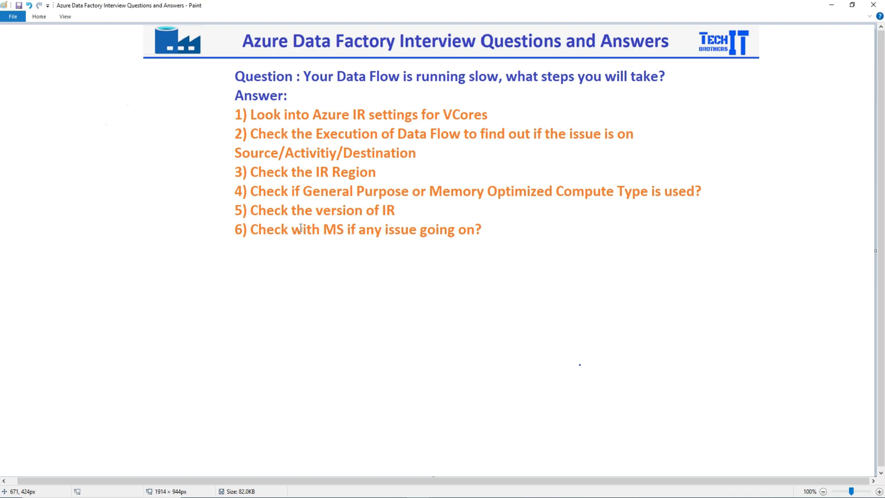
pyautogui.moveTo(430, 231)
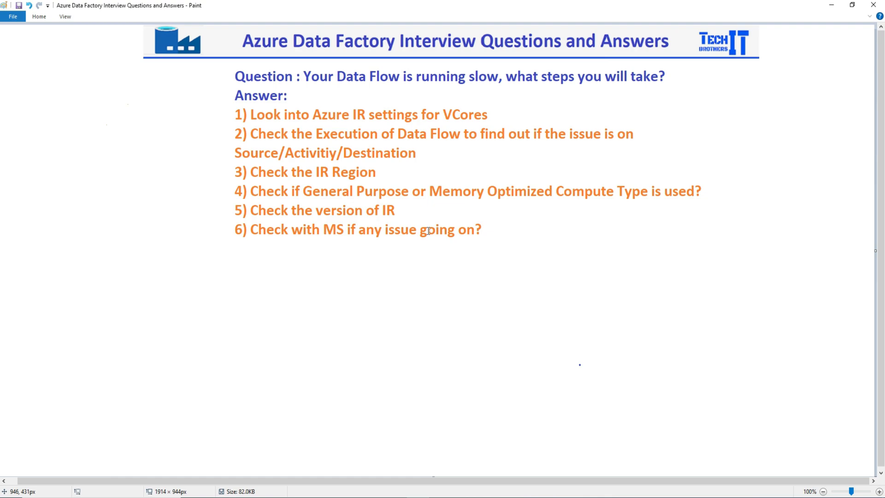
pyautogui.moveTo(387, 198)
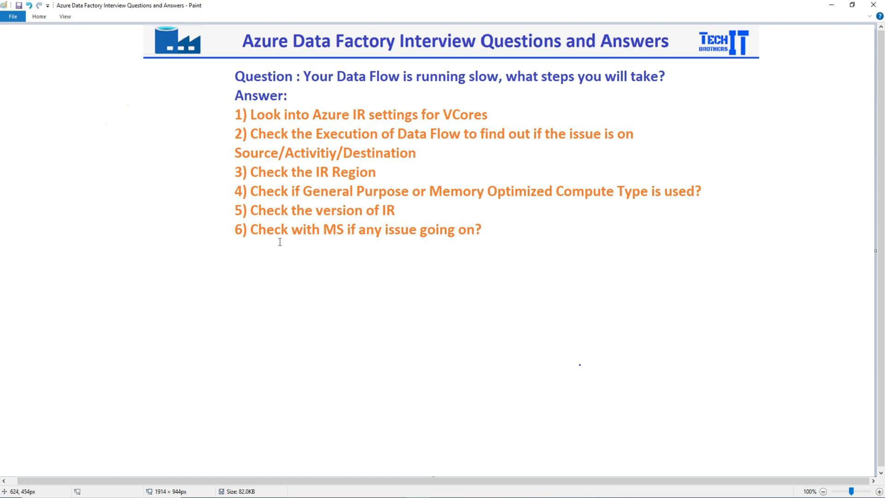
pyautogui.moveTo(282, 235)
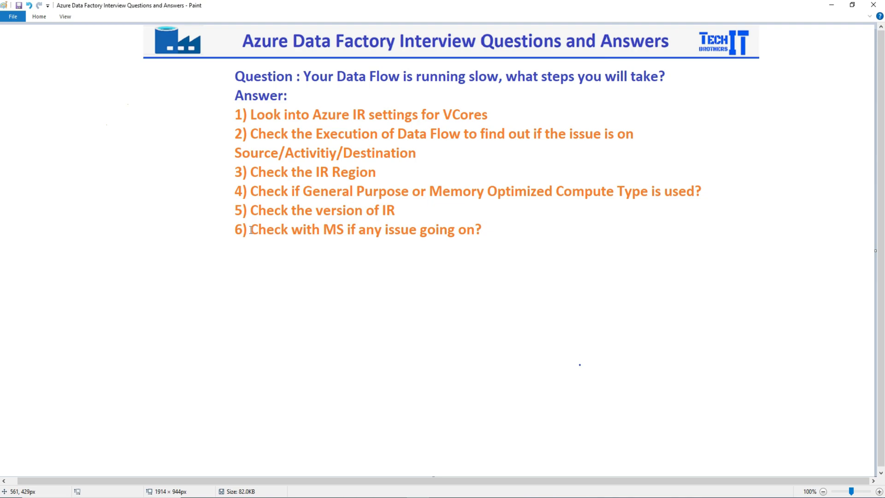
pyautogui.moveTo(254, 230)
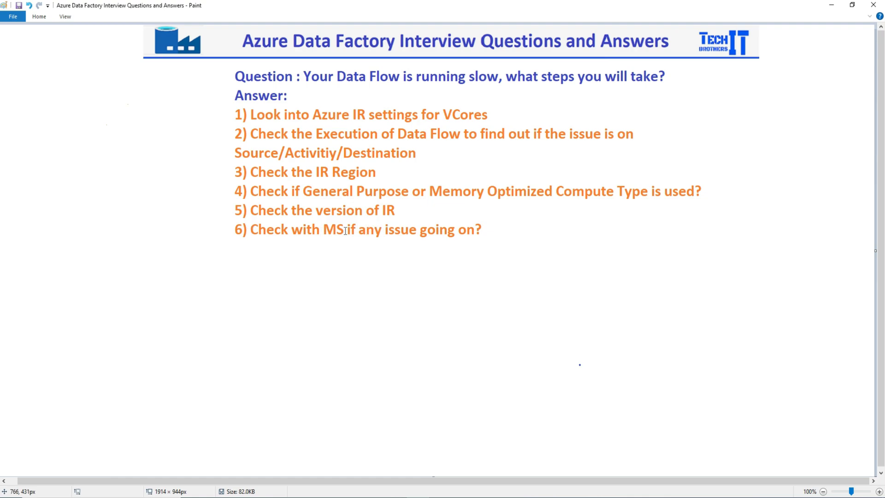
pyautogui.moveTo(341, 230)
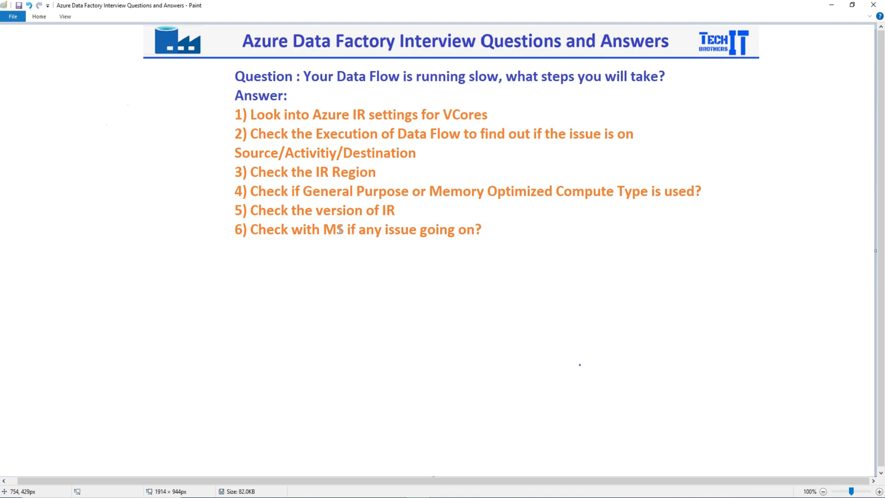
pyautogui.moveTo(322, 229)
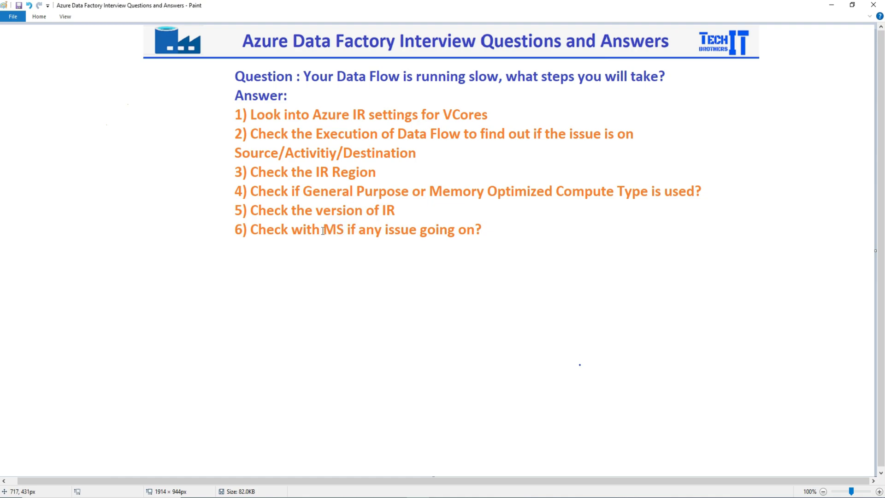
pyautogui.moveTo(331, 230)
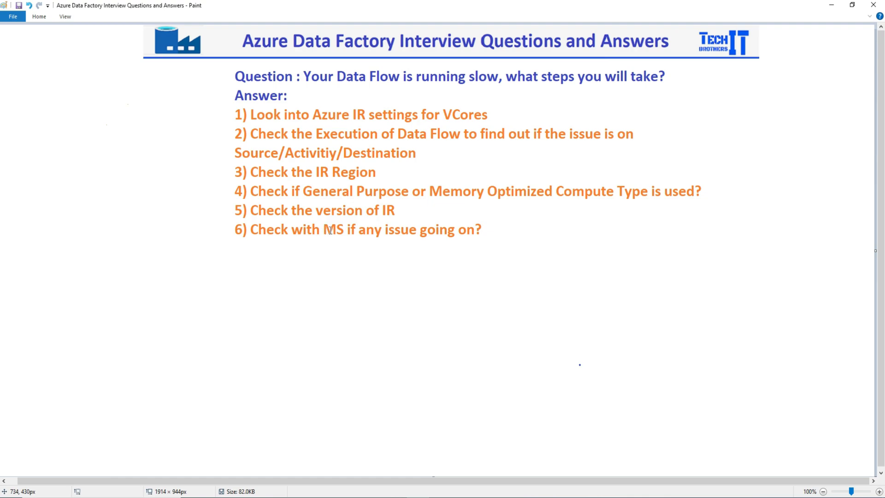
pyautogui.moveTo(337, 230)
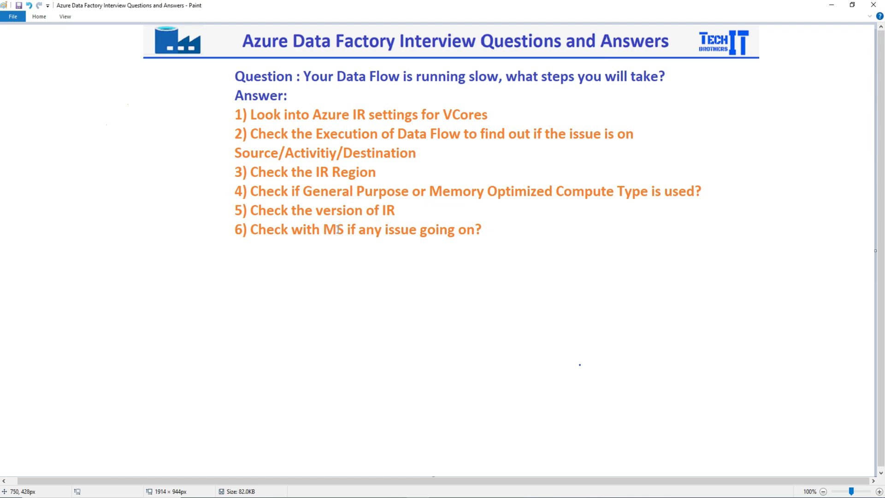
pyautogui.moveTo(329, 231)
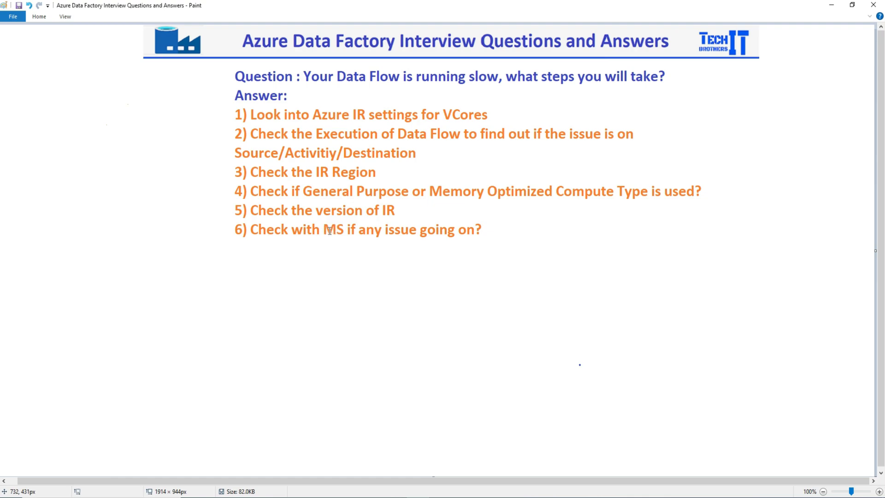
pyautogui.moveTo(339, 231)
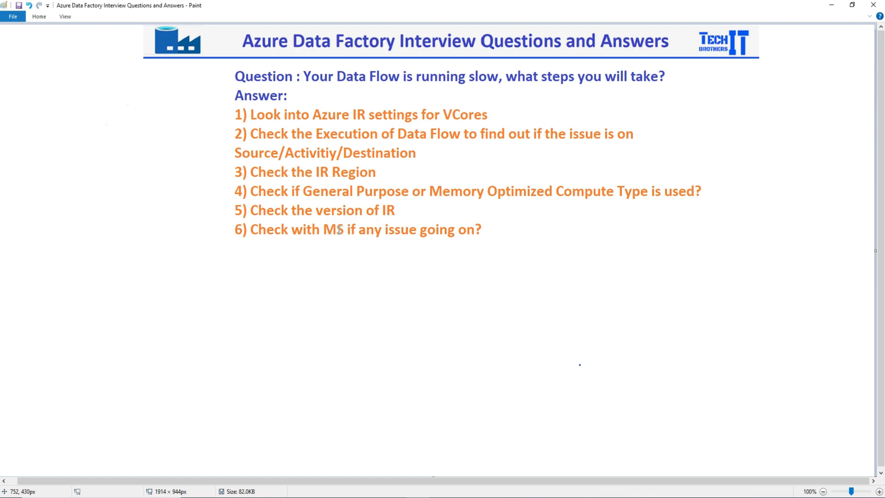
pyautogui.moveTo(325, 232)
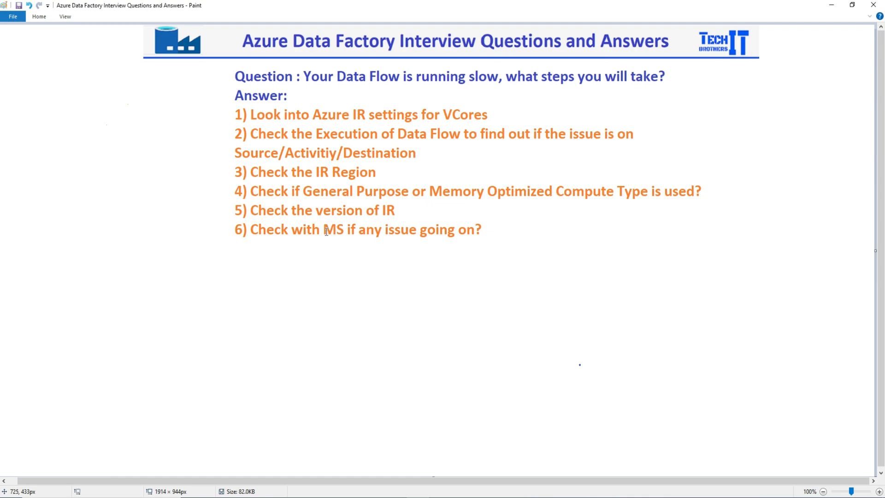
pyautogui.moveTo(327, 231)
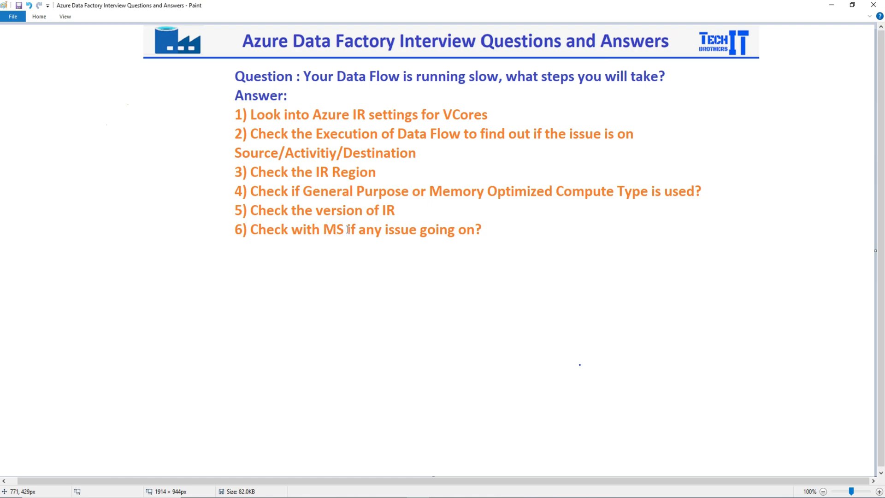
pyautogui.moveTo(343, 229)
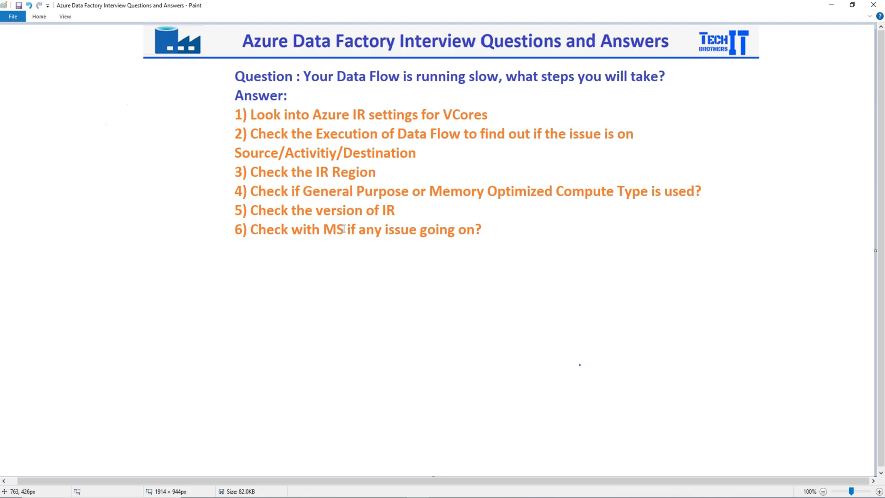
pyautogui.moveTo(287, 235)
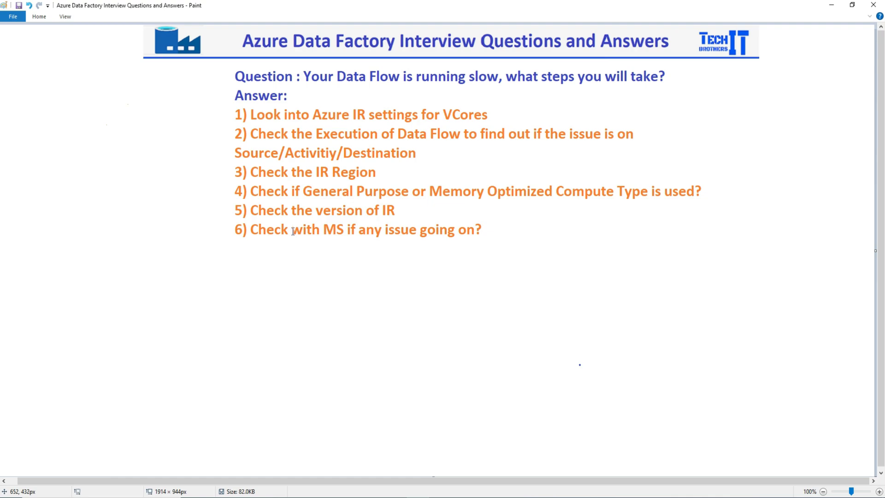
pyautogui.moveTo(293, 232)
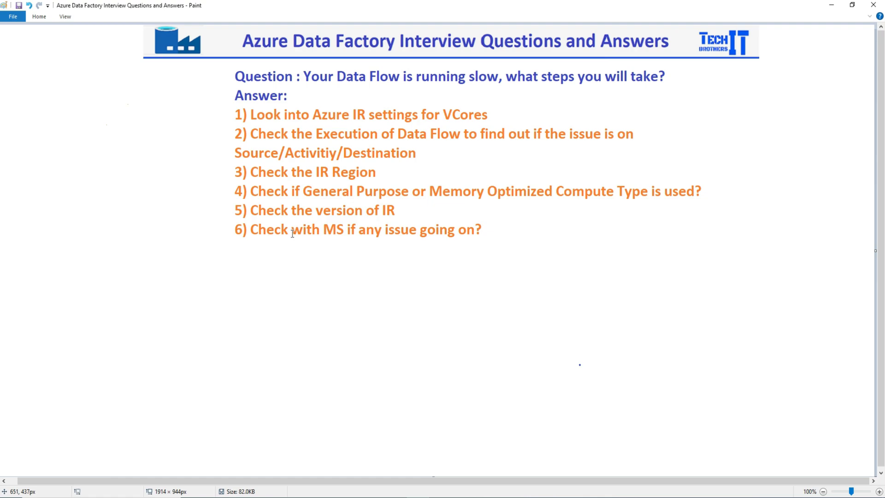
pyautogui.moveTo(292, 233)
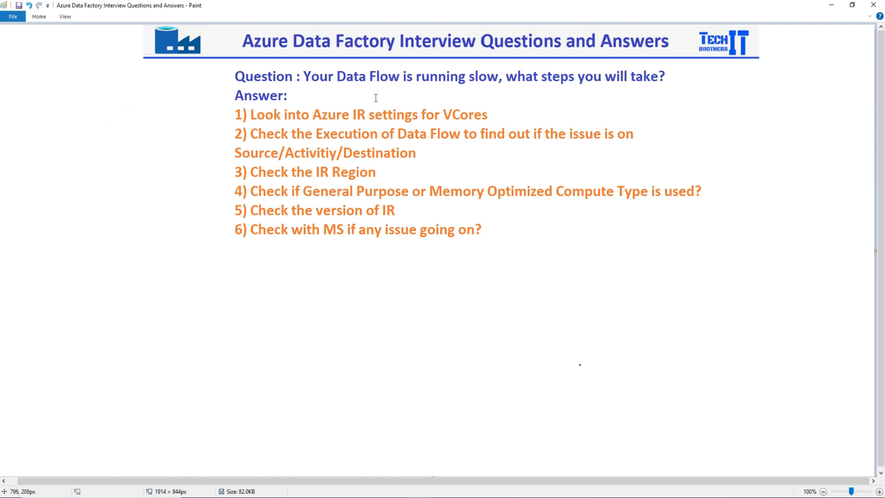
pyautogui.moveTo(381, 135)
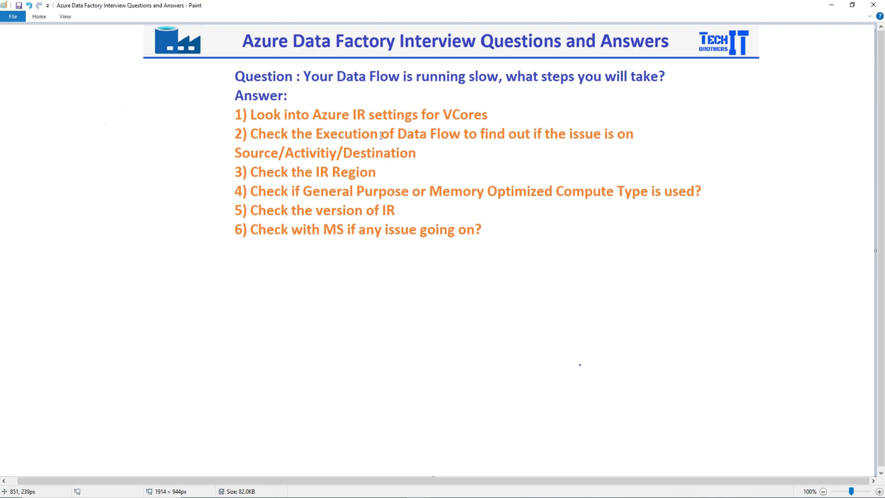
pyautogui.moveTo(340, 86)
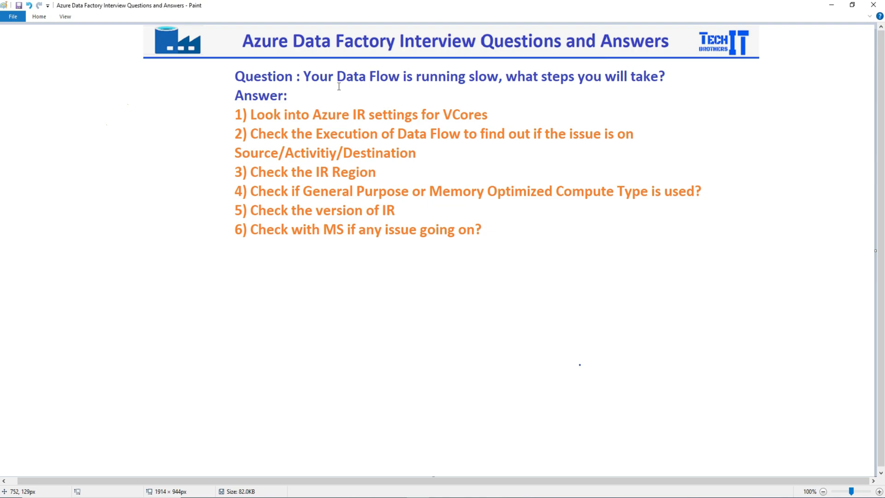
pyautogui.moveTo(347, 77)
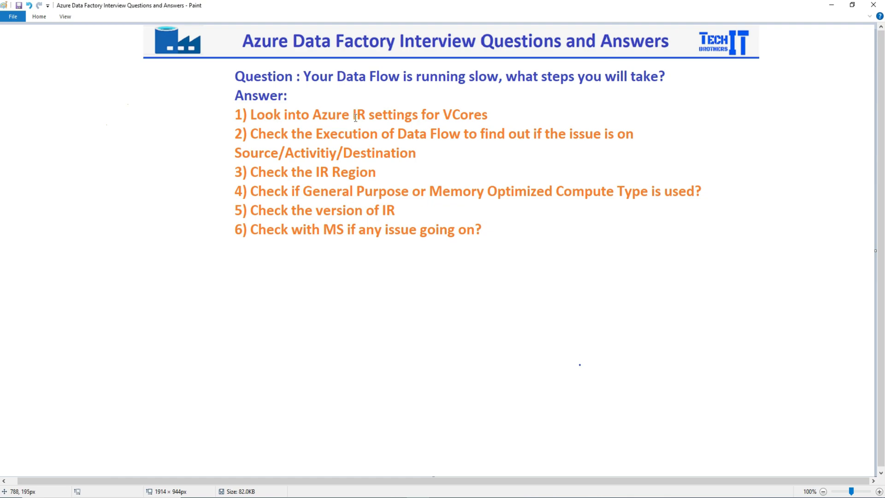
pyautogui.moveTo(416, 192)
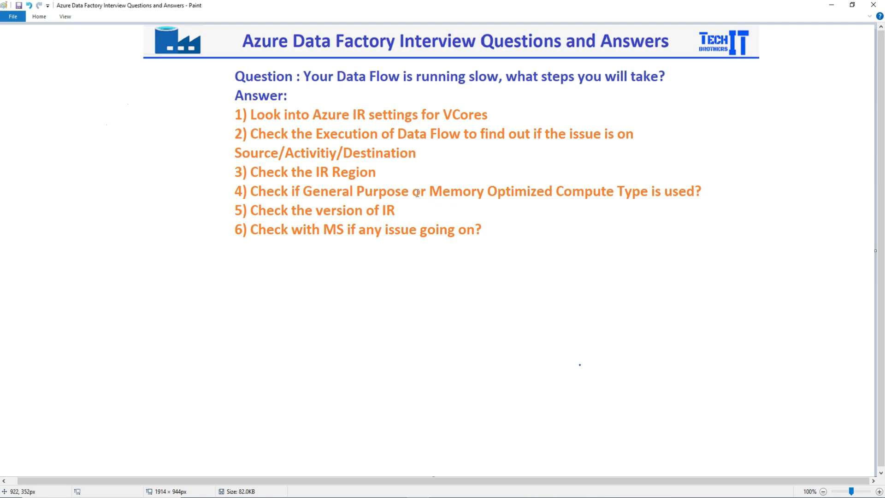
pyautogui.moveTo(367, 113)
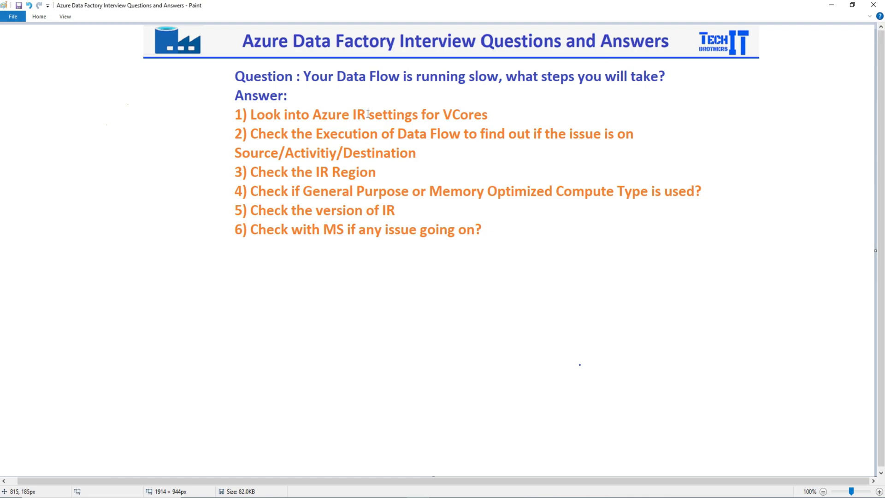
pyautogui.moveTo(307, 121)
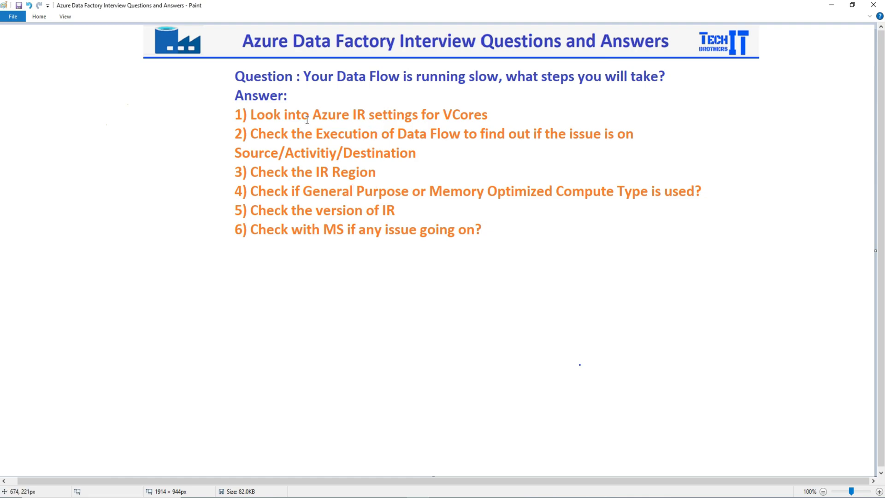
pyautogui.moveTo(339, 110)
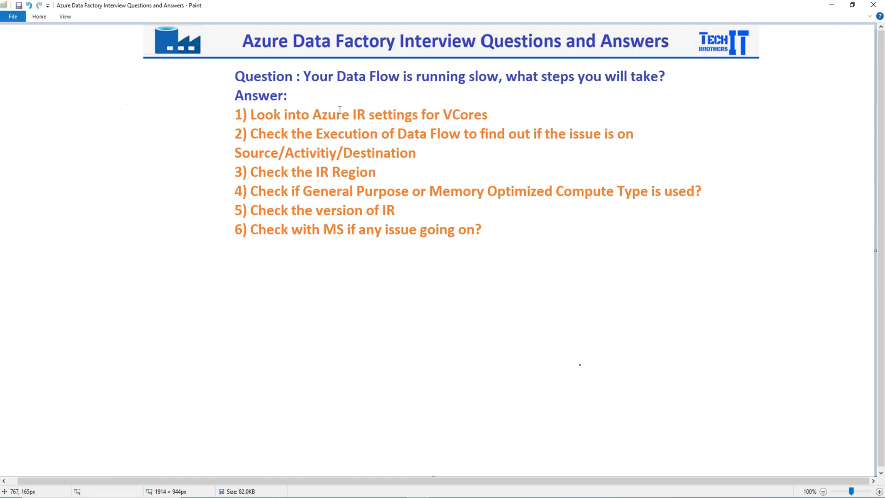
pyautogui.moveTo(326, 186)
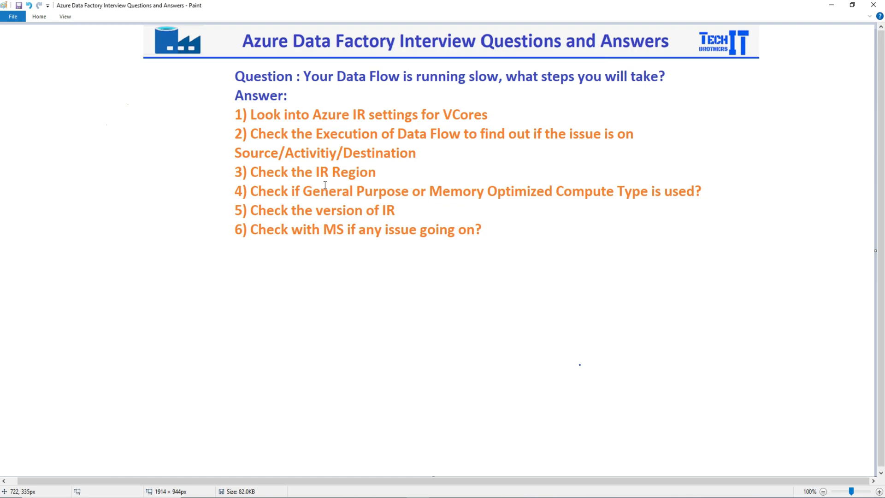
pyautogui.moveTo(436, 241)
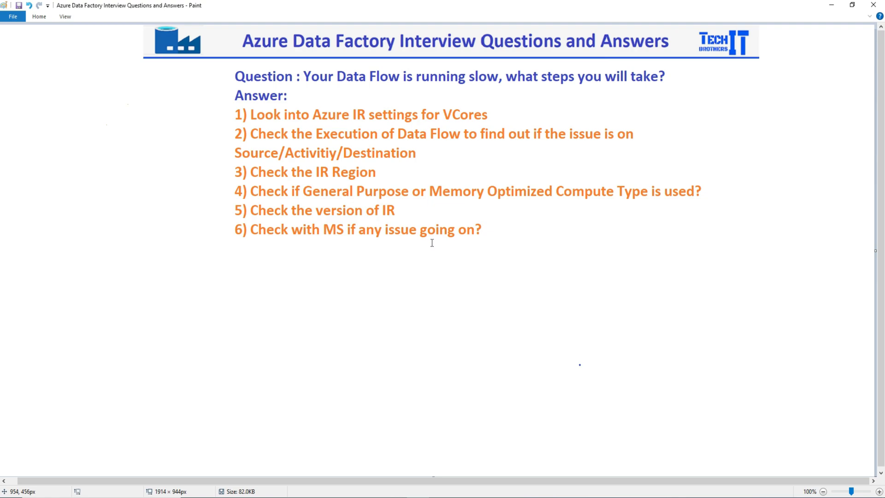
pyautogui.moveTo(432, 244)
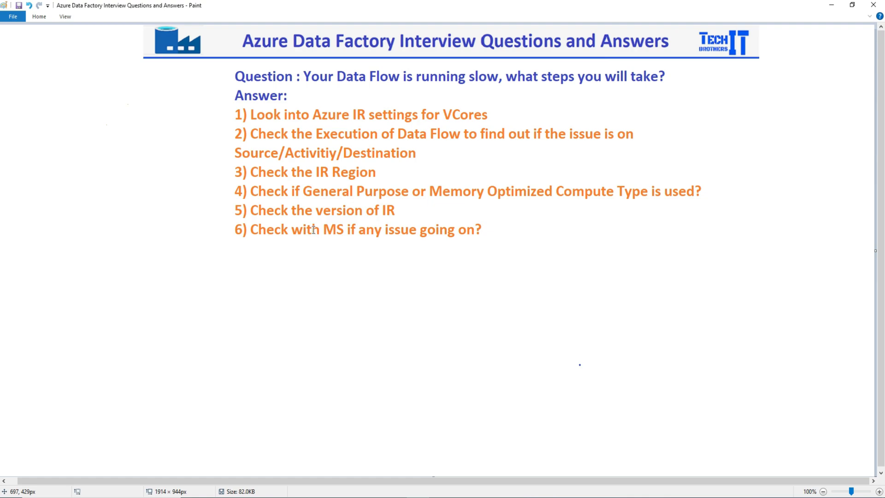
pyautogui.moveTo(449, 230)
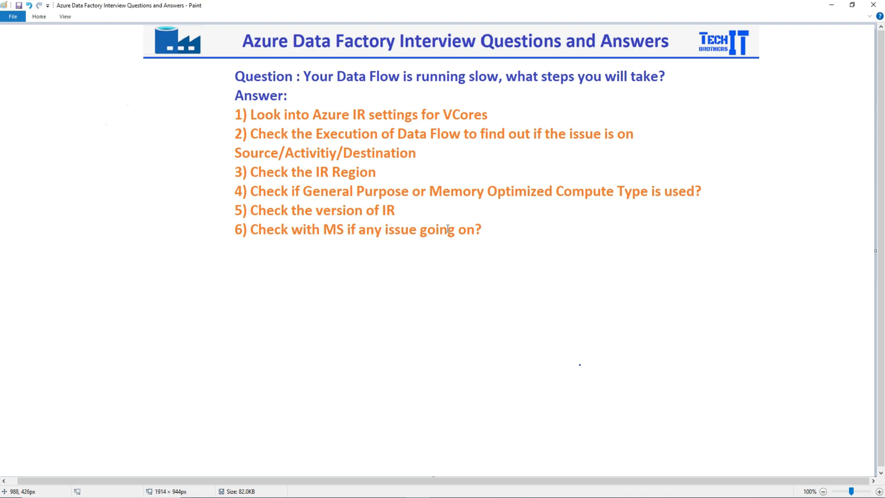
pyautogui.moveTo(478, 230)
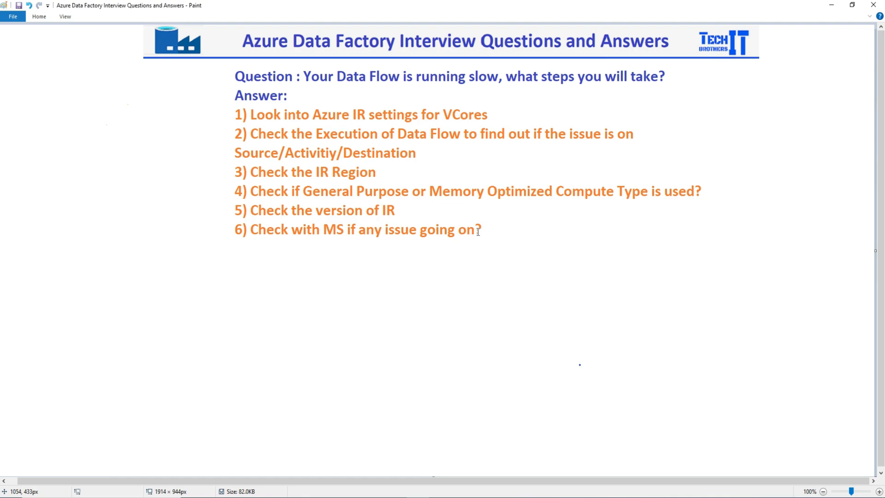